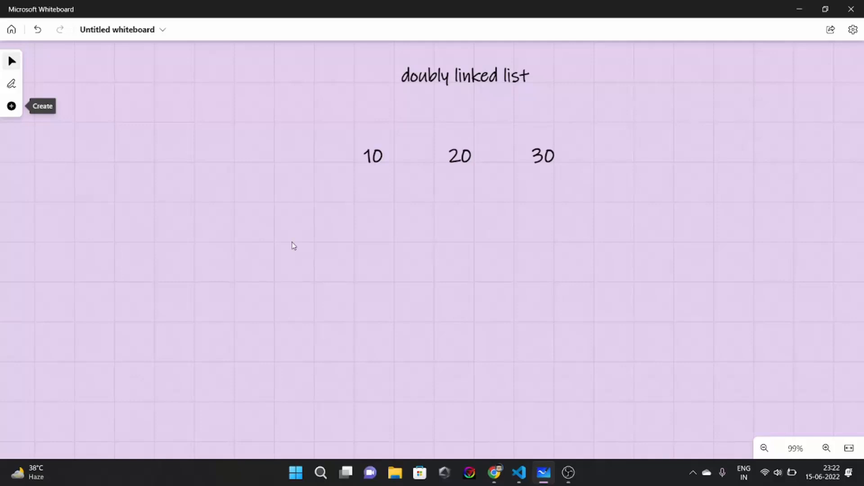
pyautogui.moveTo(322, 293)
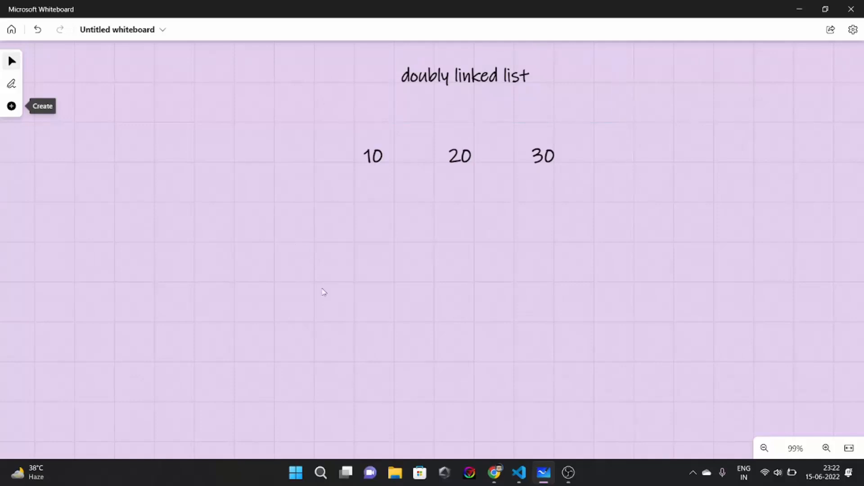
pyautogui.moveTo(338, 306)
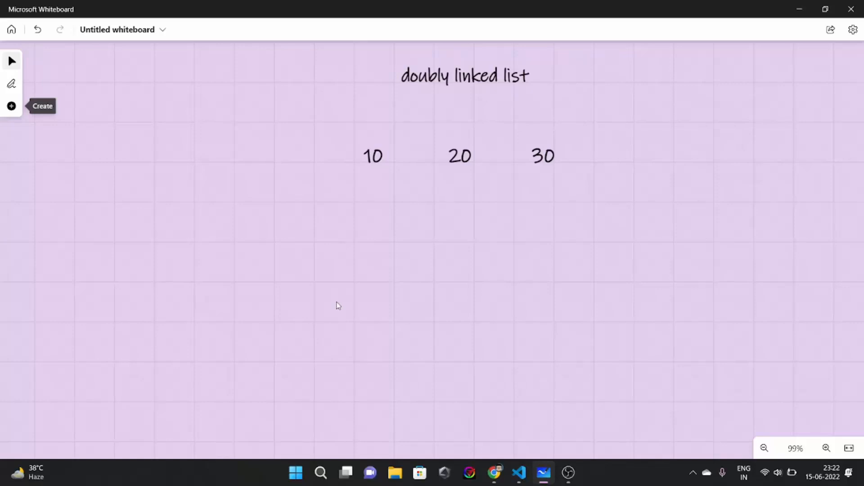
pyautogui.moveTo(337, 300)
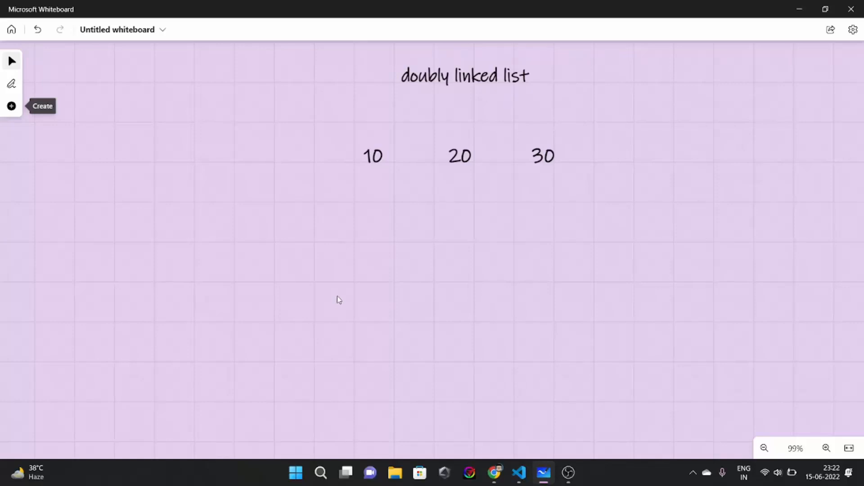
pyautogui.moveTo(364, 279)
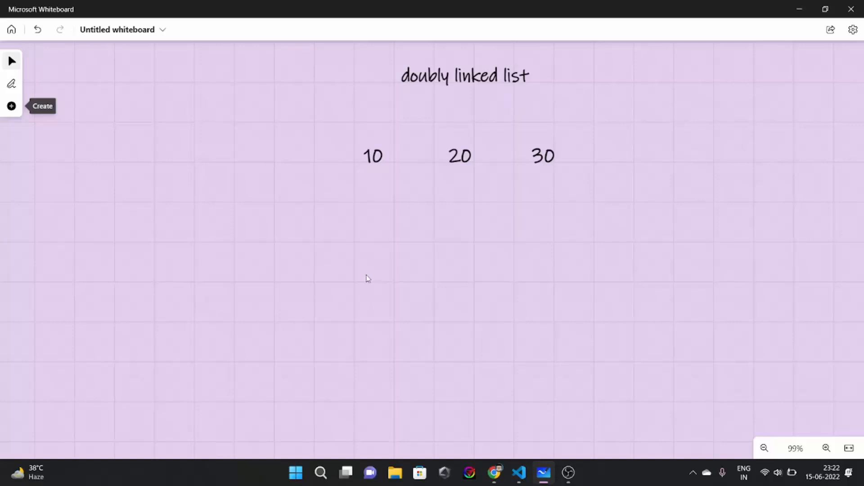
pyautogui.moveTo(373, 387)
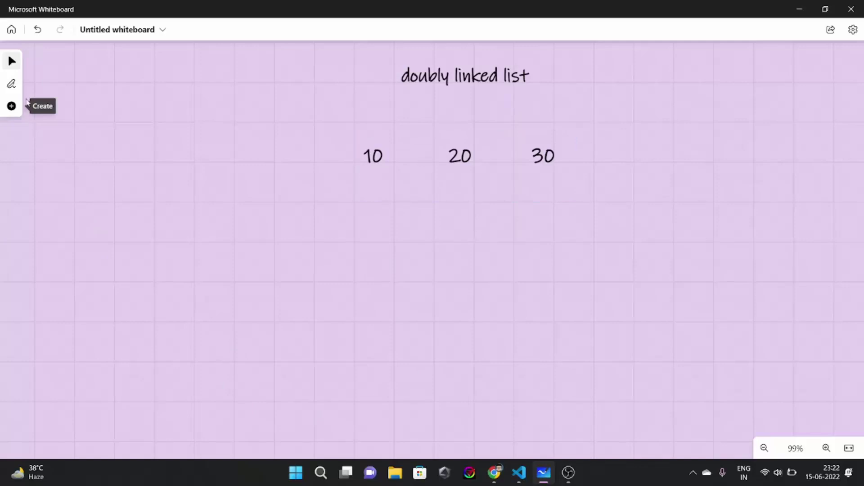
# - With the black pen, draw forward arrows from 10 to 20 and 20 to 30
pyautogui.click(11, 83)
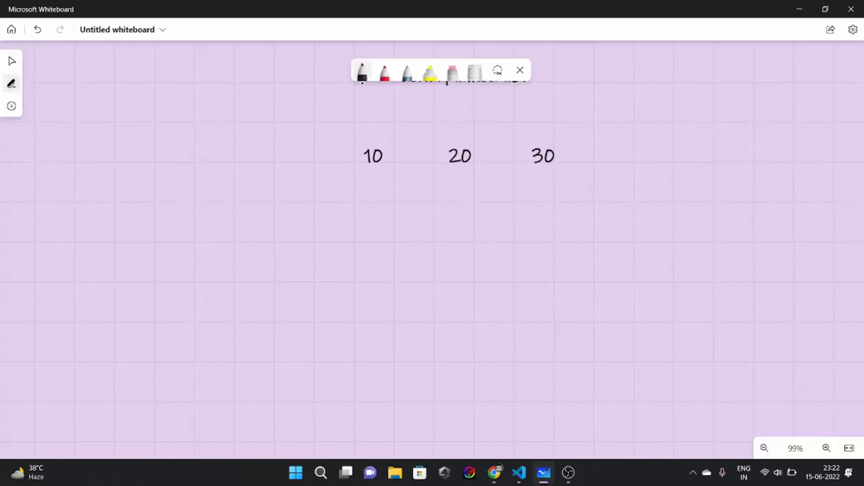
pyautogui.click(363, 70)
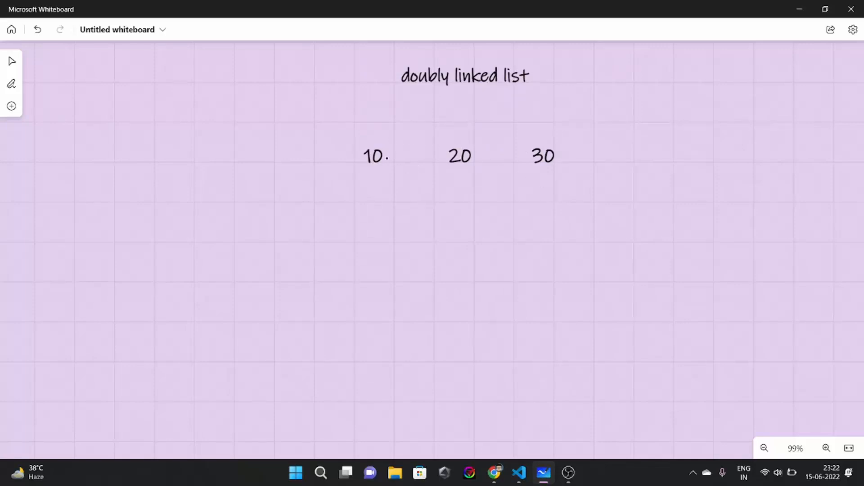
pyautogui.moveTo(391, 156); pyautogui.dragTo(436, 153)
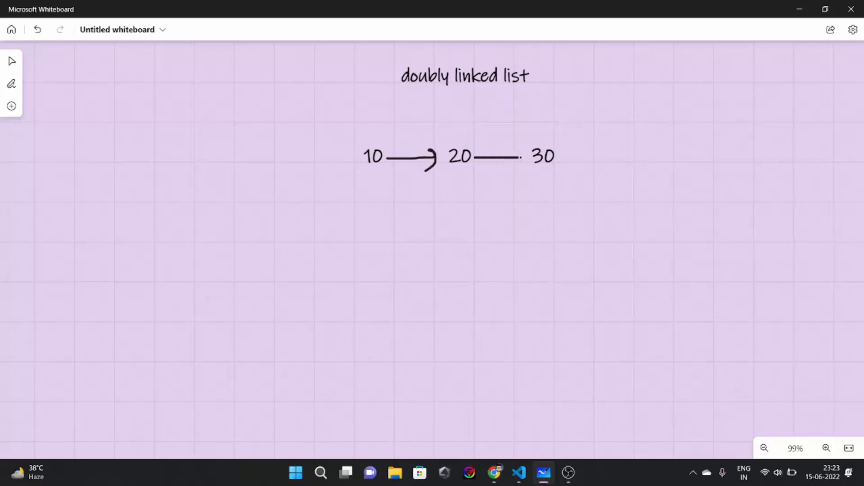
pyautogui.moveTo(479, 156); pyautogui.dragTo(521, 160)
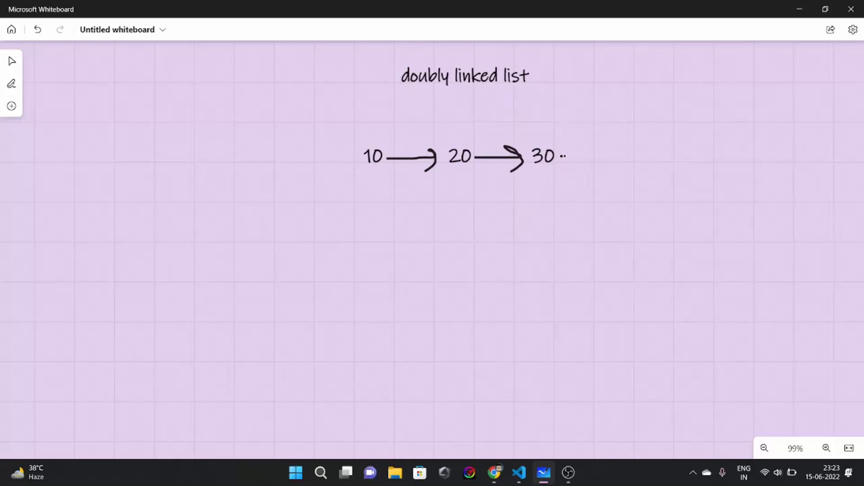
# - Draw an arrow on from 30 and handwrite NULL at the right end
pyautogui.moveTo(562, 156); pyautogui.dragTo(595, 151)
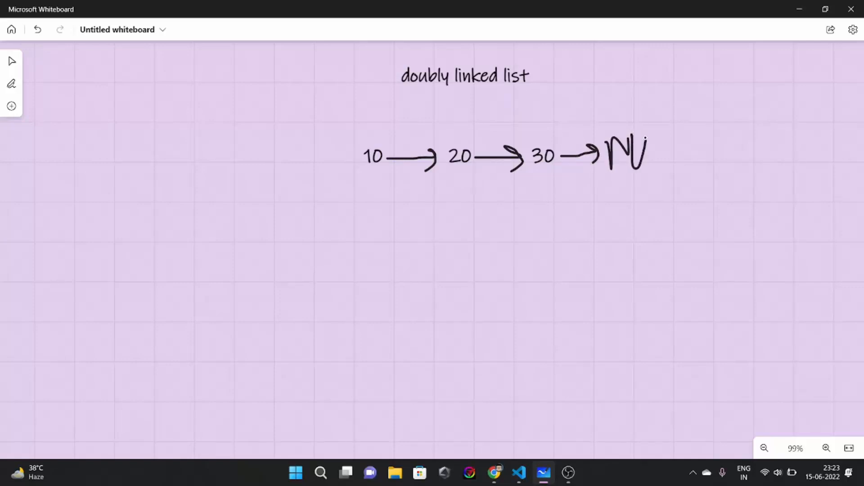
pyautogui.moveTo(662, 138); pyautogui.dragTo(705, 166)
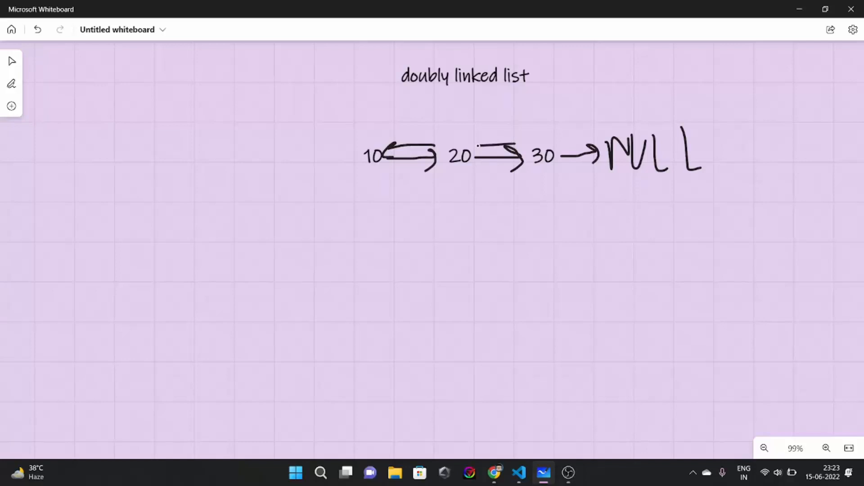
# - Draw the 30→20 back arrow, a left arrow from 10, and NULL at the left end
pyautogui.moveTo(506, 145); pyautogui.dragTo(479, 148)
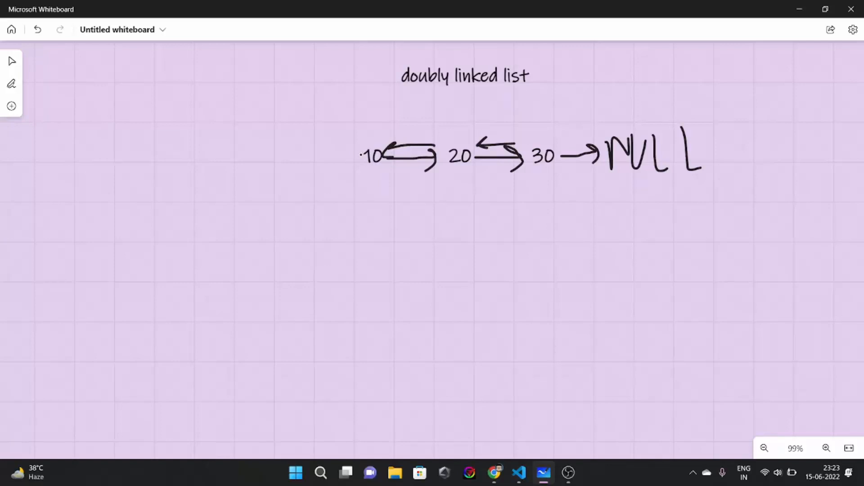
pyautogui.moveTo(364, 156); pyautogui.dragTo(331, 156)
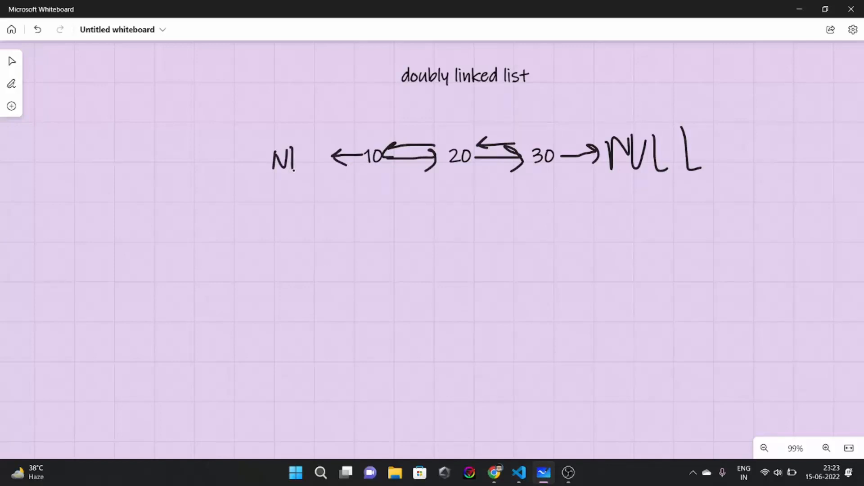
pyautogui.moveTo(275, 160); pyautogui.dragTo(336, 160)
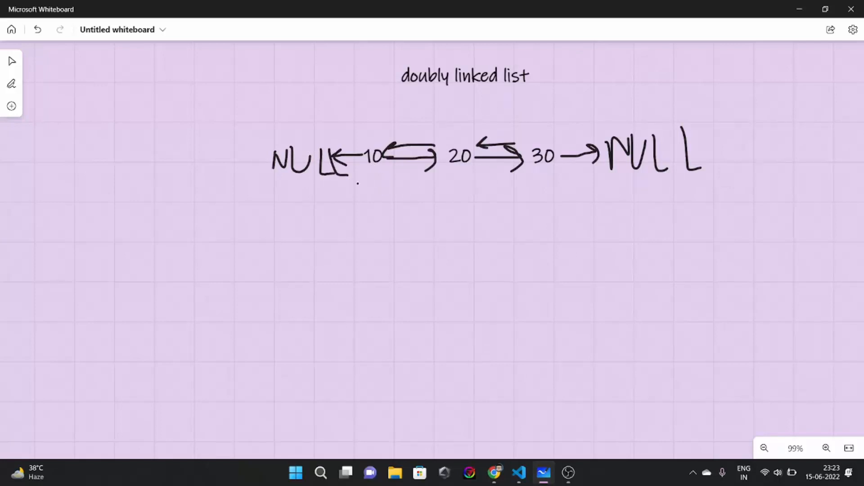
# - Draw long rightward and leftward arrows beneath the list
pyautogui.moveTo(359, 204); pyautogui.dragTo(586, 204)
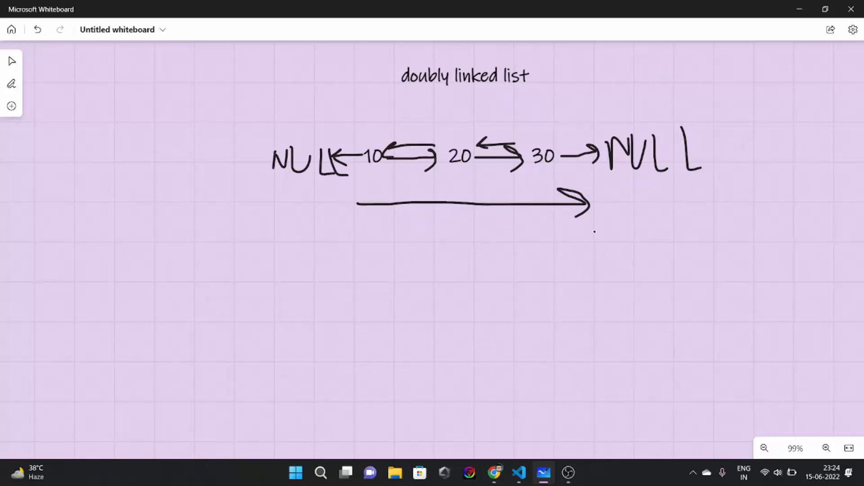
pyautogui.moveTo(364, 247); pyautogui.dragTo(598, 246)
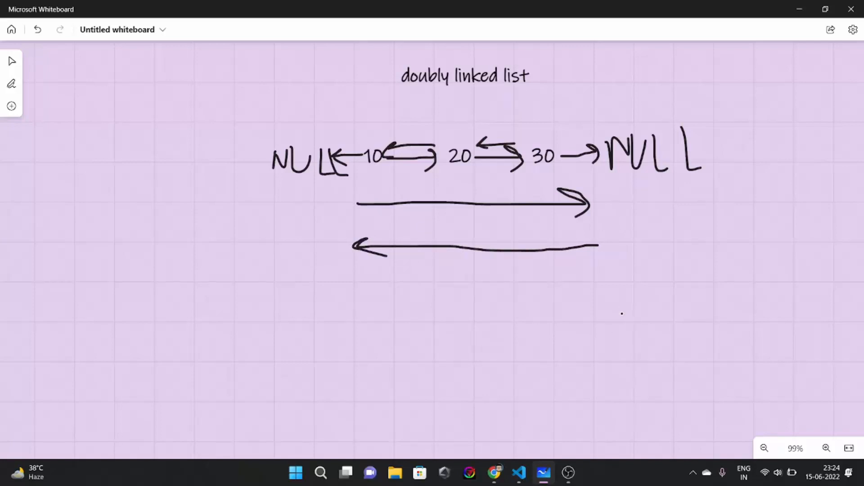
pyautogui.moveTo(610, 283)
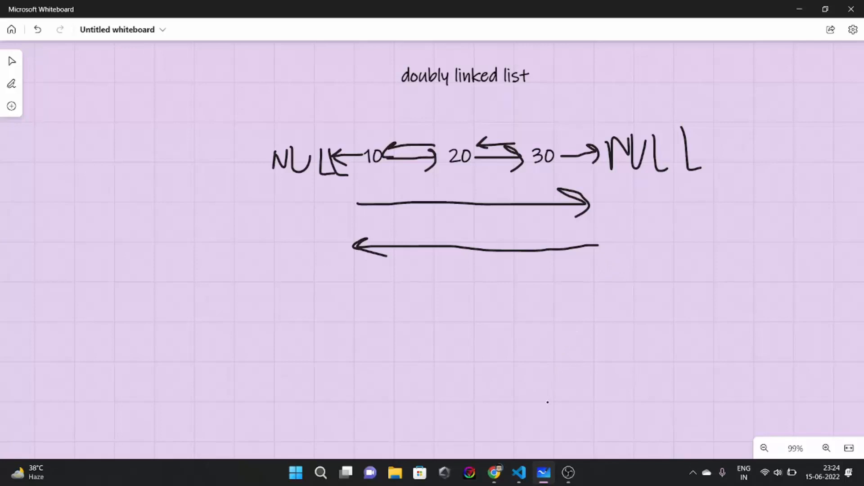
# - In double.cpp, add the #include <iostream> and <bits/stdc++.h> headers
pyautogui.click(519, 474)
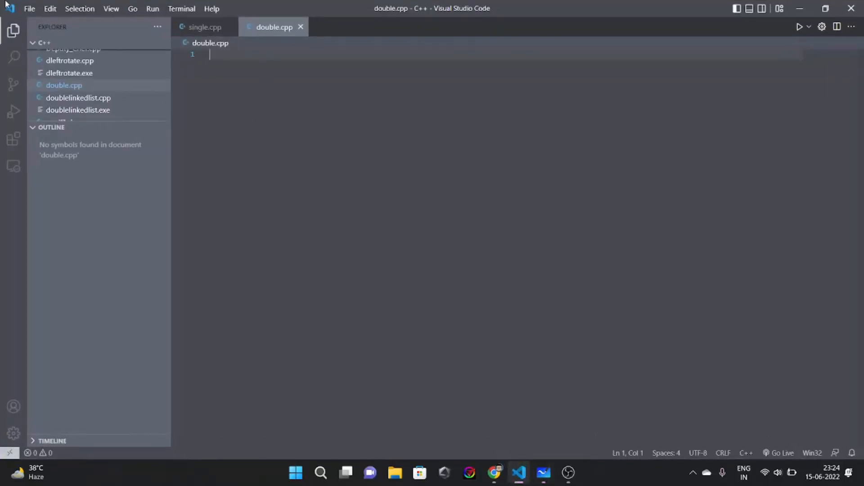
pyautogui.write('#include<>')
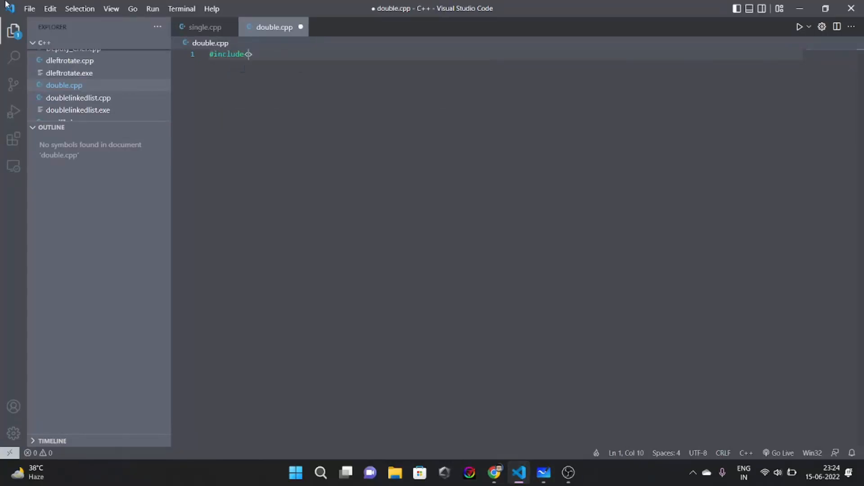
pyautogui.write('iostr')
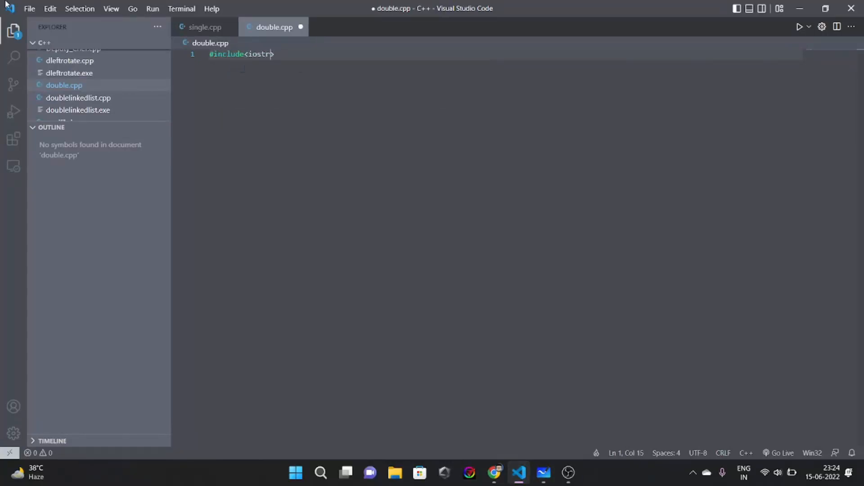
pyautogui.write('bits')
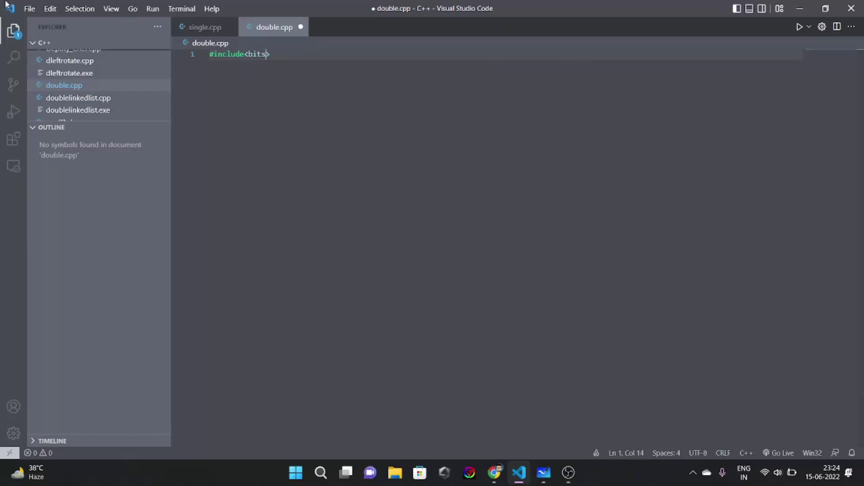
pyautogui.write('/stdc++.h>')
pyautogui.write('using namespace std;')
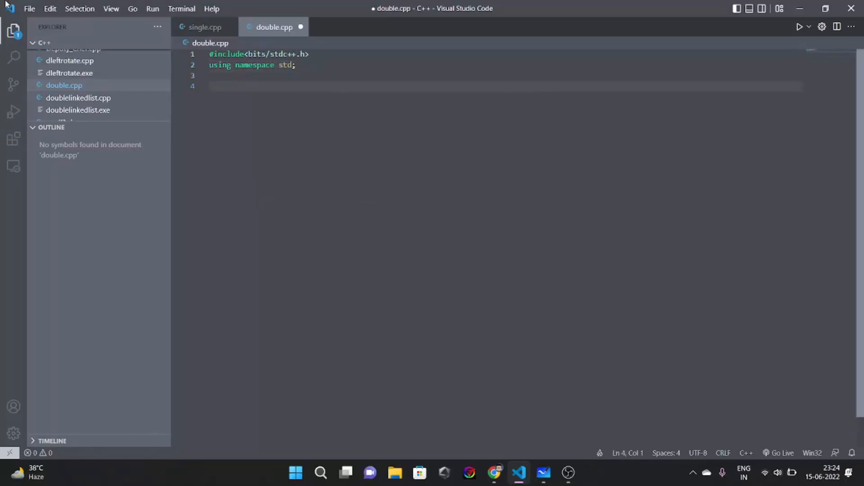
# - Define struct node with an int data field and a node *next pointer
pyautogui.write('str')
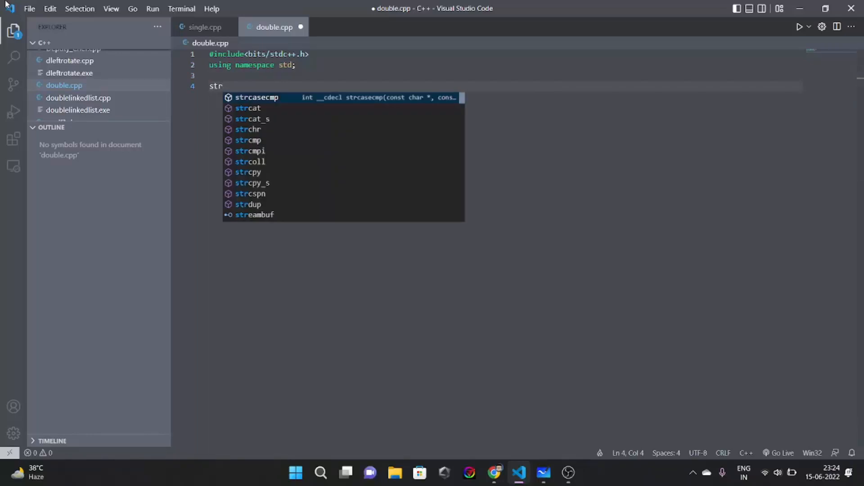
pyautogui.write('uct node')
pyautogui.write('{')
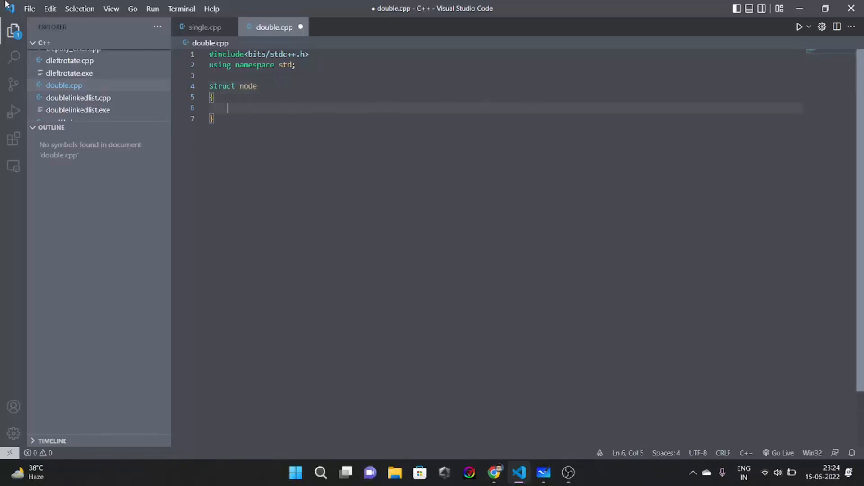
pyautogui.write('int data;')
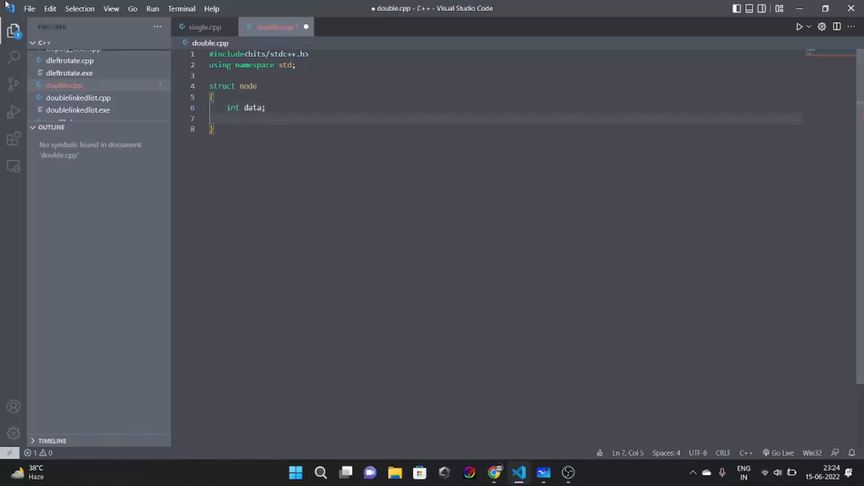
pyautogui.write('node *ne')
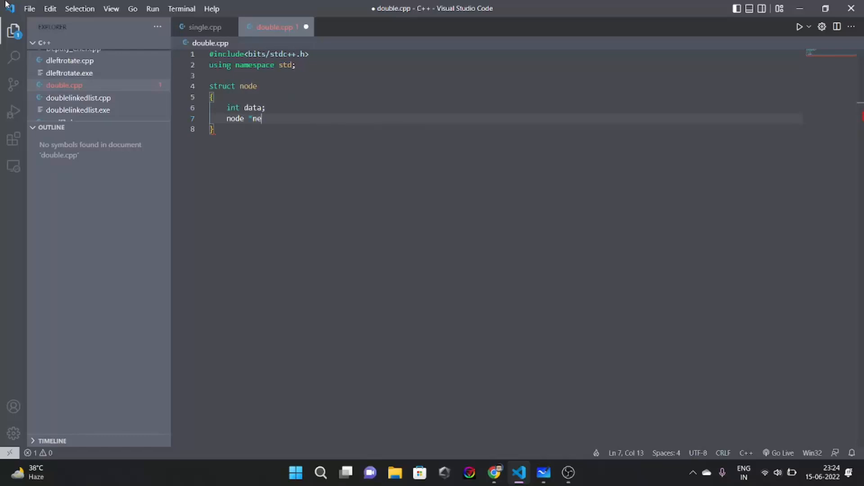
pyautogui.write('xt;')
pyautogui.write('n')
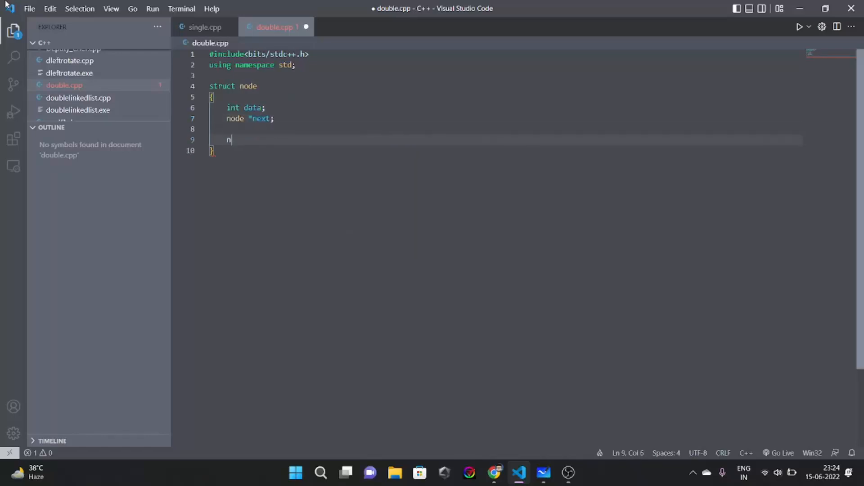
# - Remove the surplus blank lines in the struct and place the caret after *next;
pyautogui.press('Backspace')
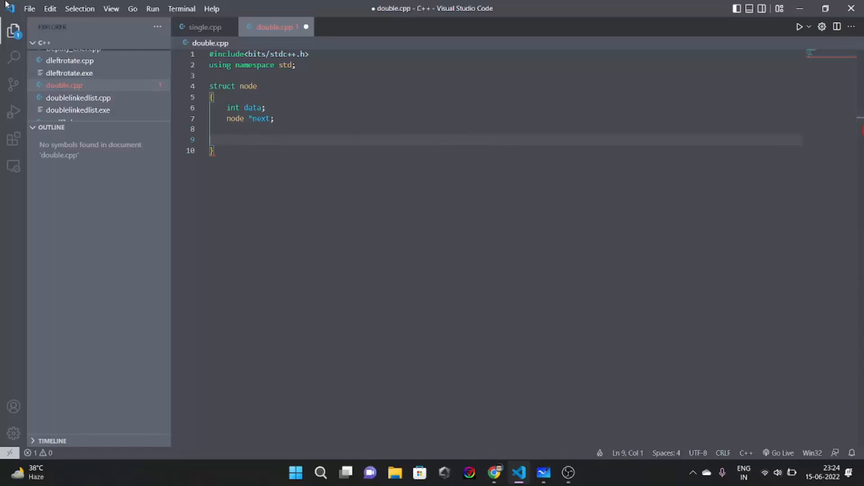
pyautogui.press('Backspace')
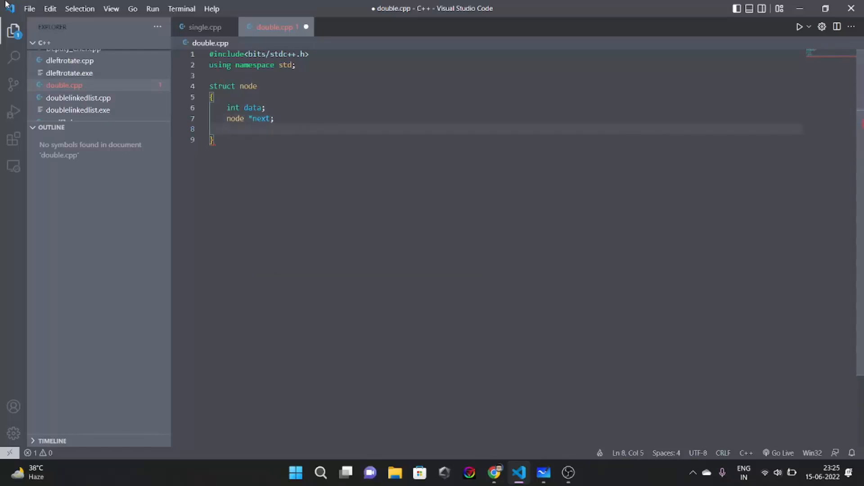
pyautogui.moveTo(226, 107); pyautogui.dragTo(273, 118)
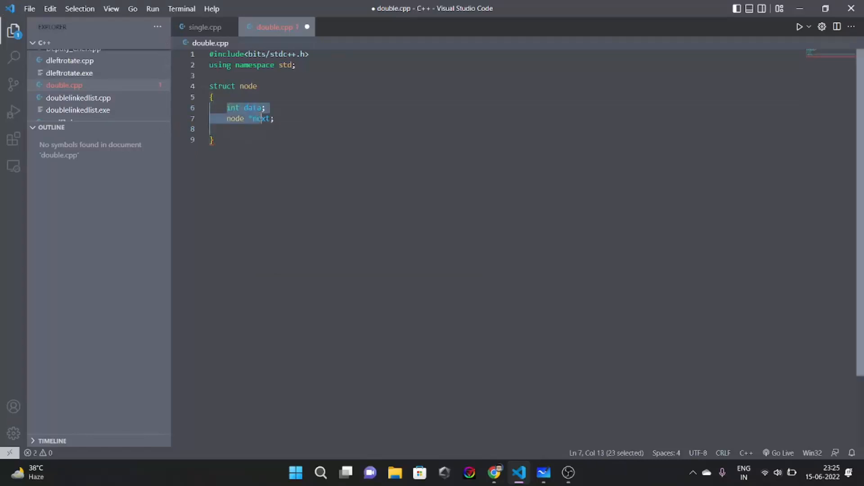
pyautogui.click(317, 122)
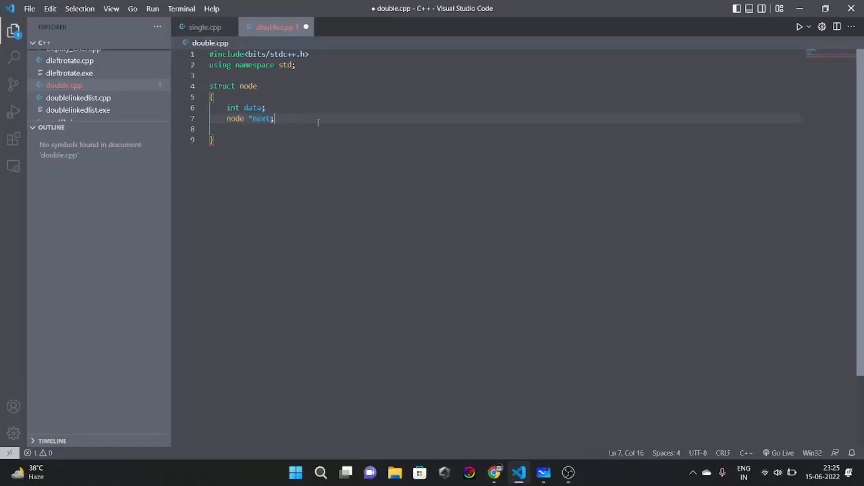
# - After glancing at the whiteboard, add a node *prev pointer to the struct
pyautogui.click(544, 473)
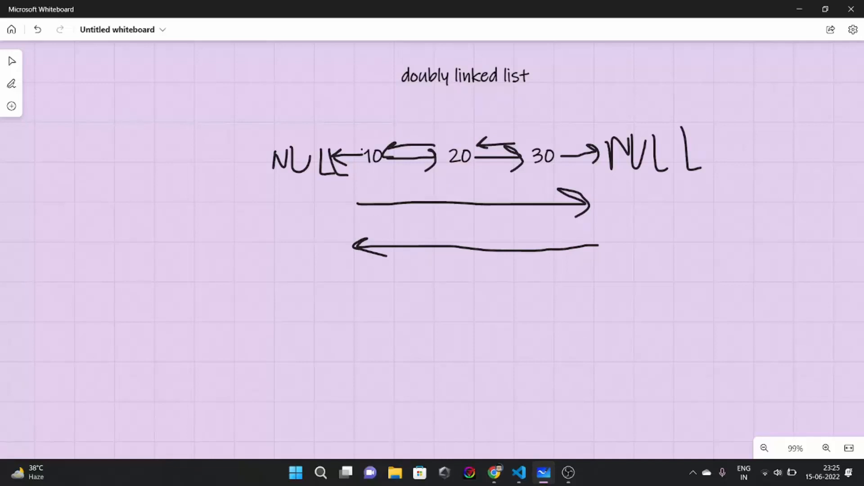
pyautogui.click(518, 473)
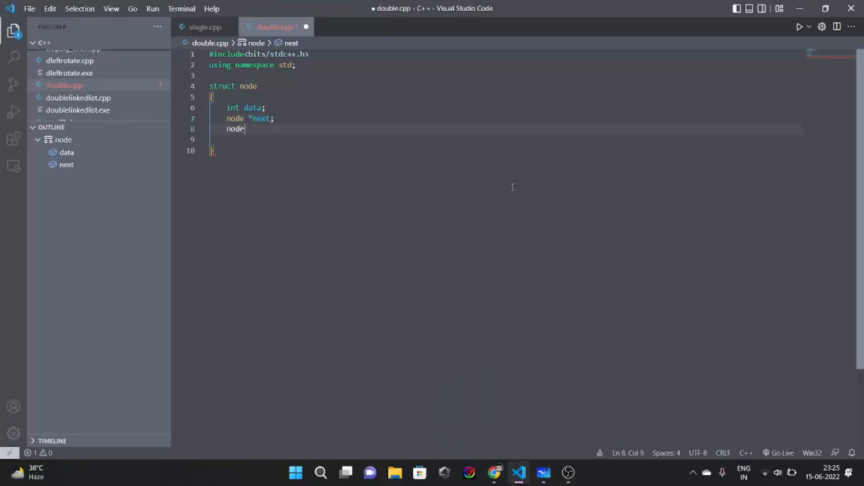
pyautogui.write('*prev;')
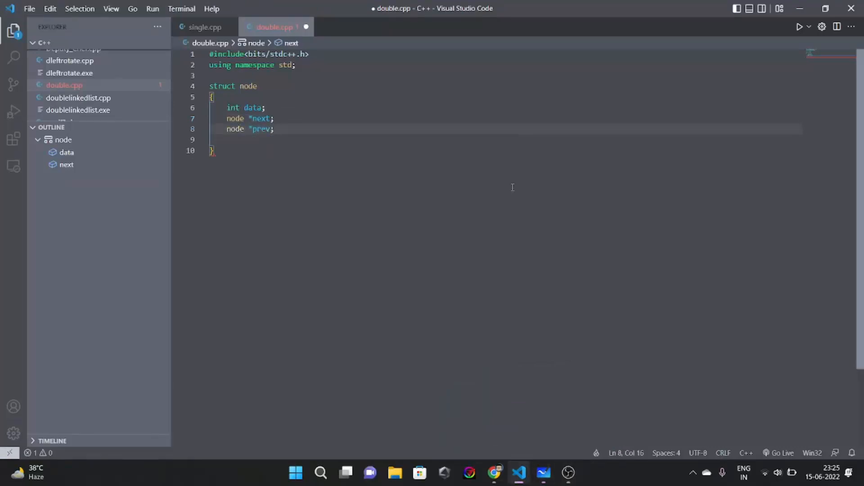
pyautogui.press('Enter')
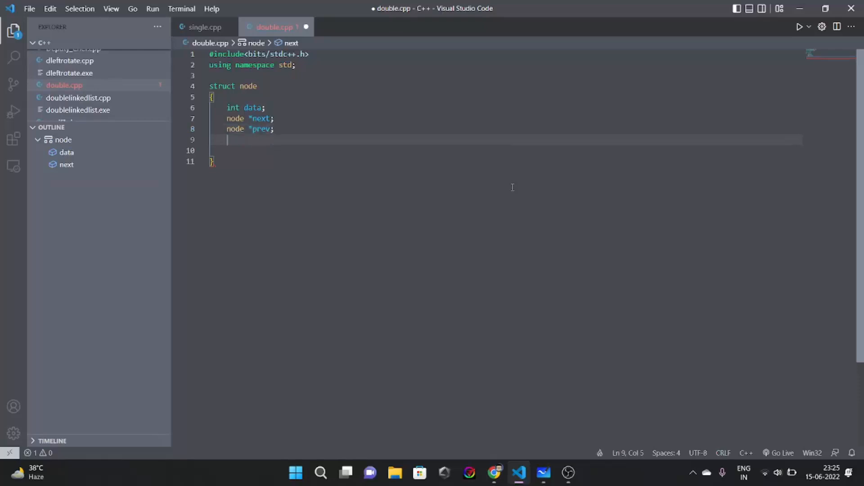
# - Write a node(int x) constructor setting next and prev to NULL and data = x
pyautogui.write('node')
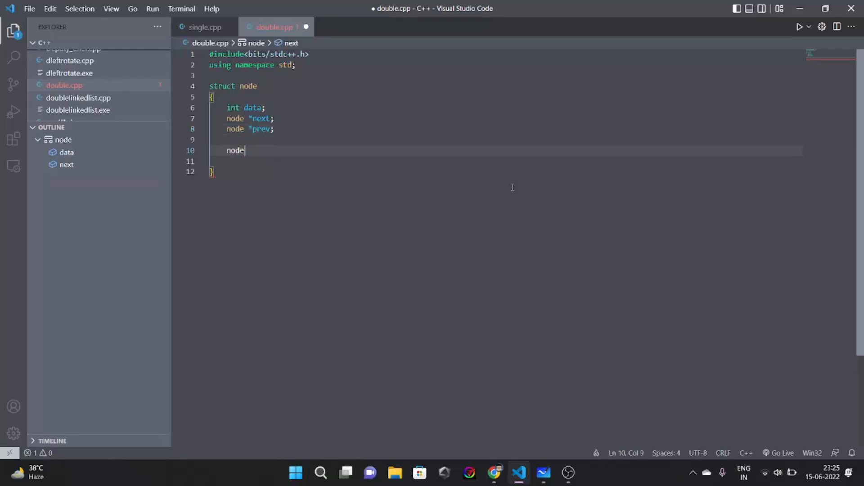
pyautogui.write('(int x)')
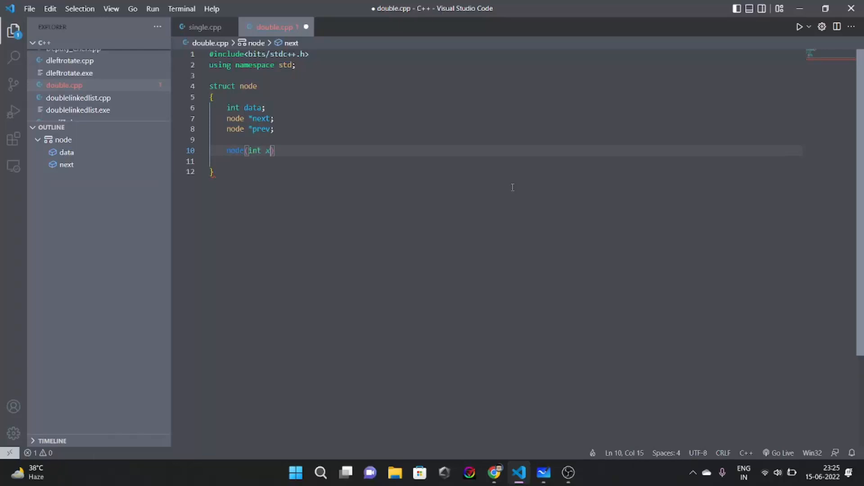
pyautogui.write('{')
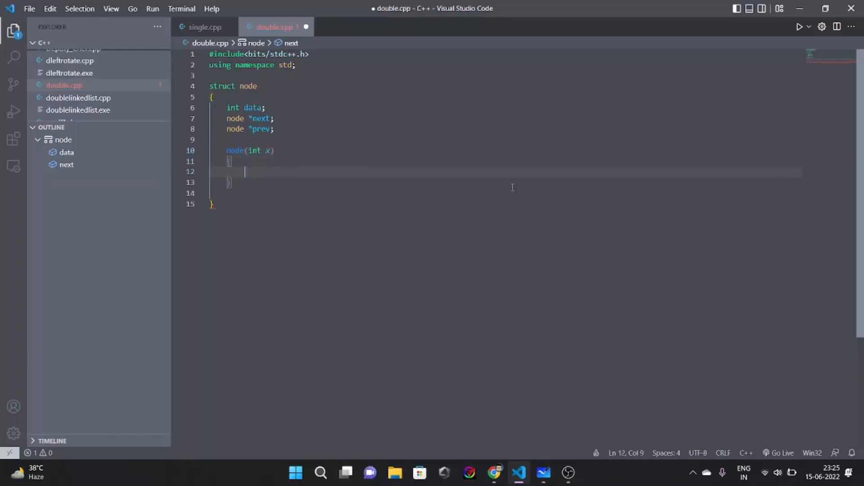
pyautogui.write('next =')
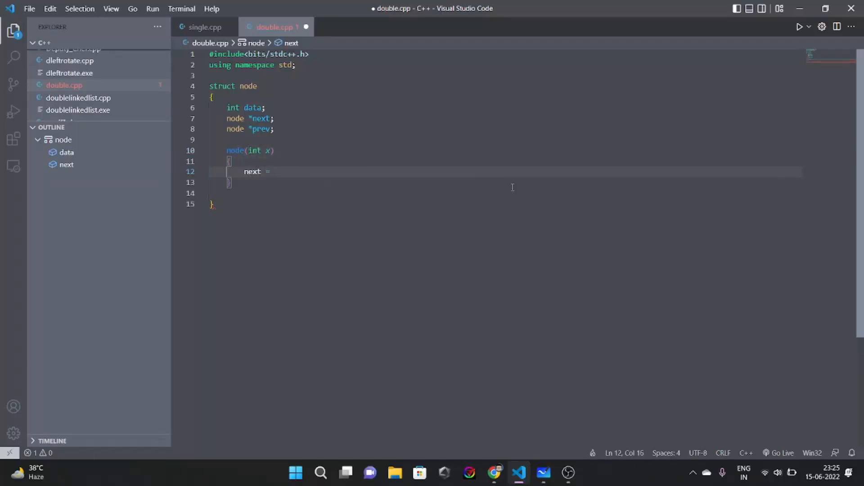
pyautogui.write('NULL;')
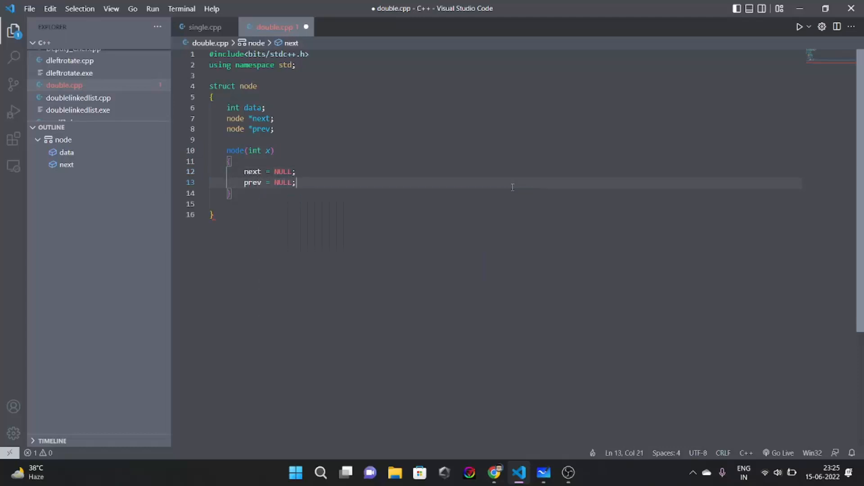
pyautogui.write('data = x;')
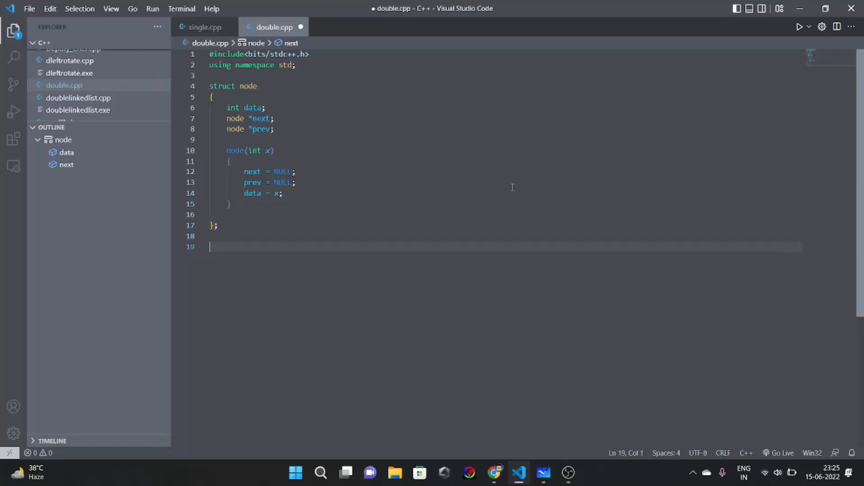
# - Begin int main() and start declaring node *head
pyautogui.write('int main()')
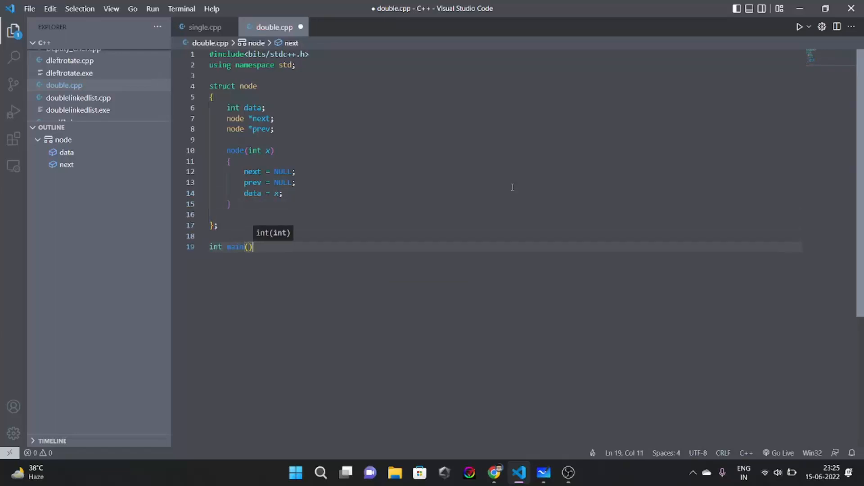
pyautogui.write('{')
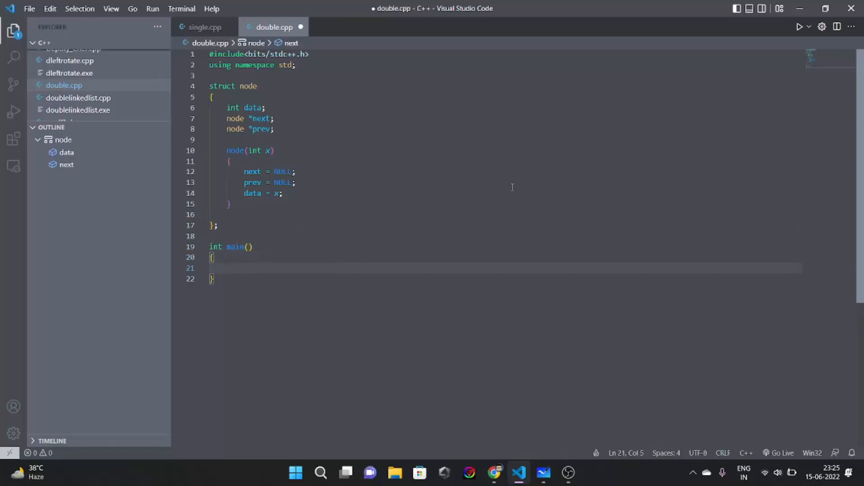
pyautogui.write('node *')
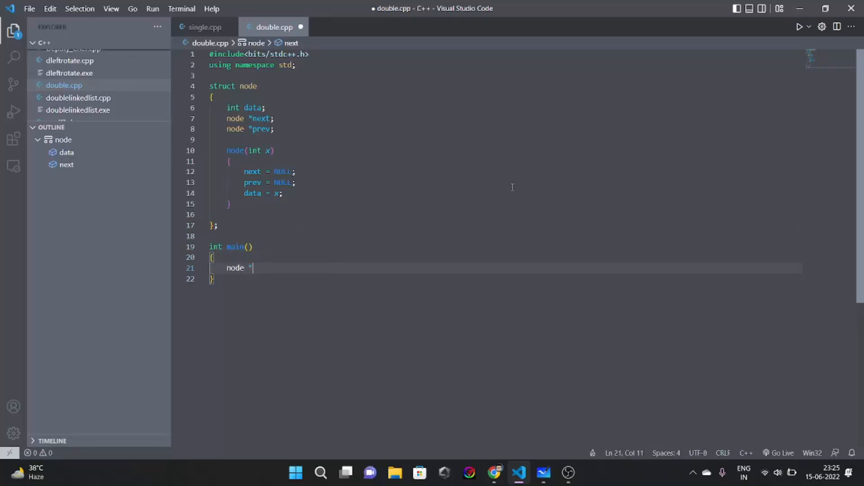
pyautogui.write('head')
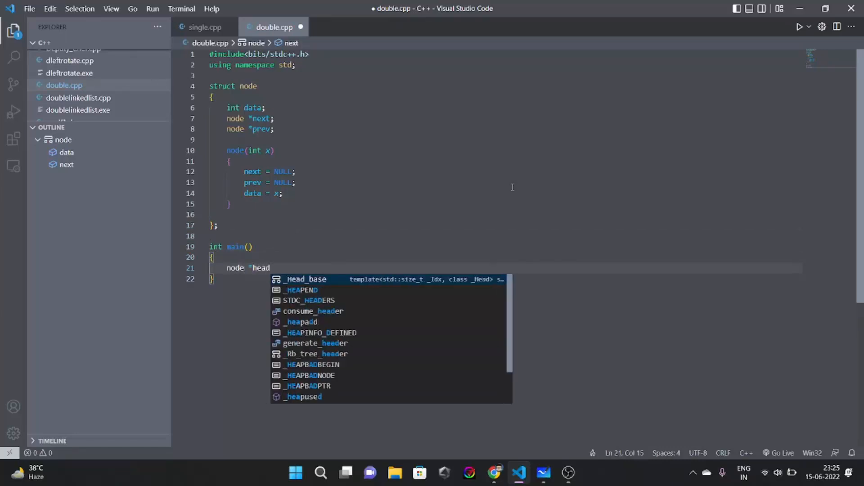
# - Finish head = new node(10); and start a new line
pyautogui.write('= new node')
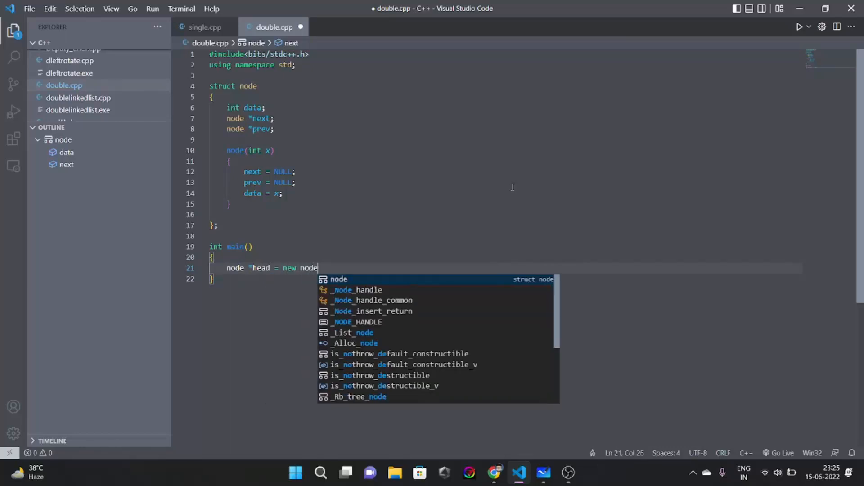
pyautogui.write('(10)')
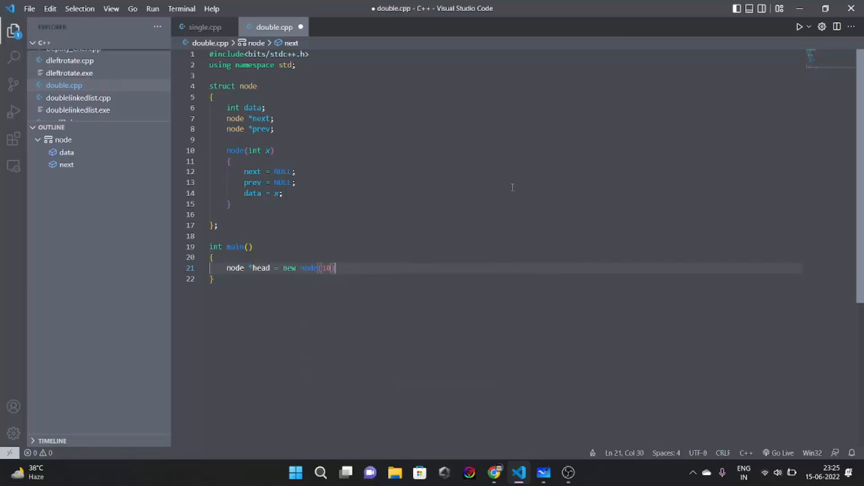
pyautogui.write(';')
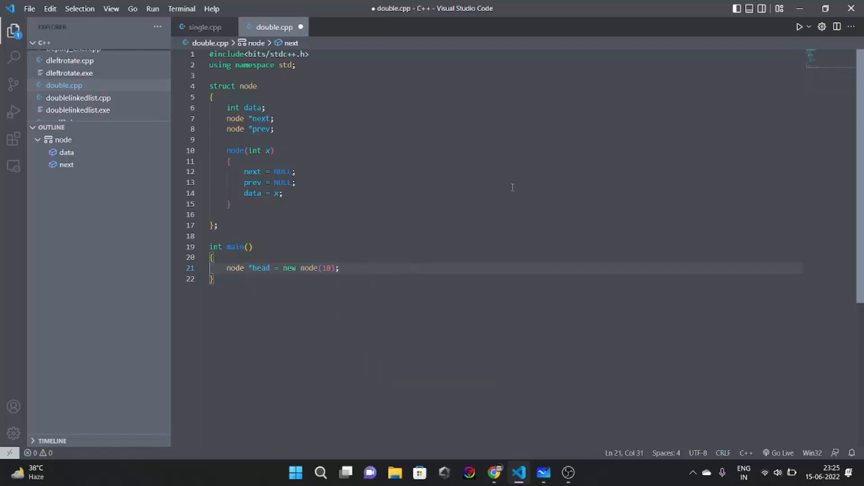
pyautogui.press('Enter')
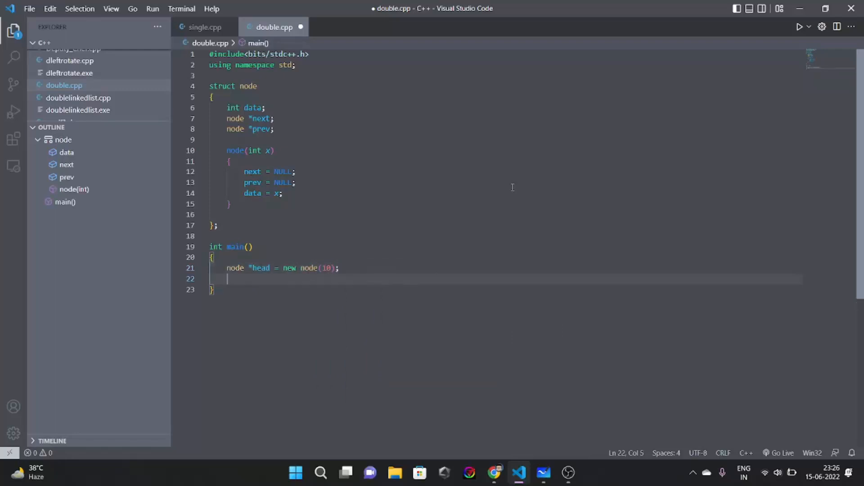
# - Declare node *temp1 = new node(20)
pyautogui.write('node')
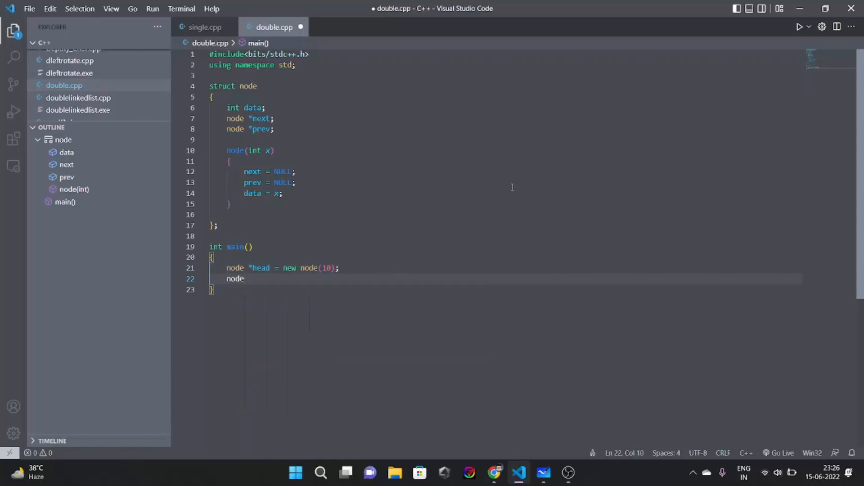
pyautogui.write('*tem')
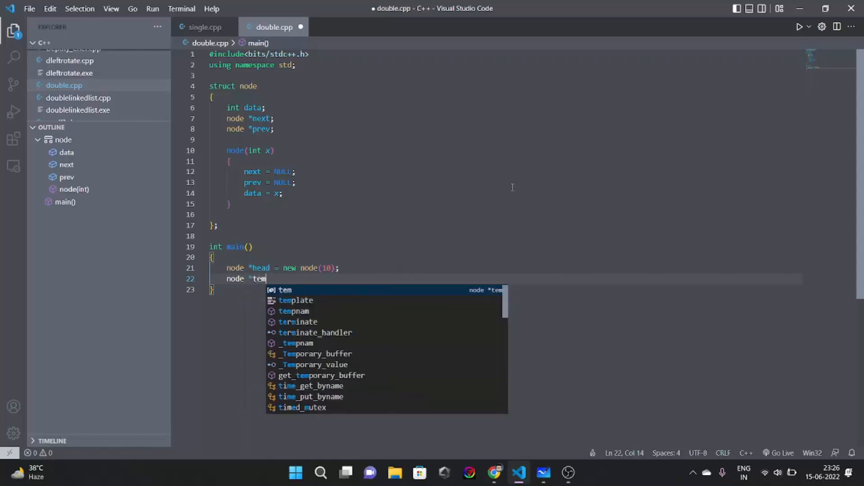
pyautogui.write('p1 = new')
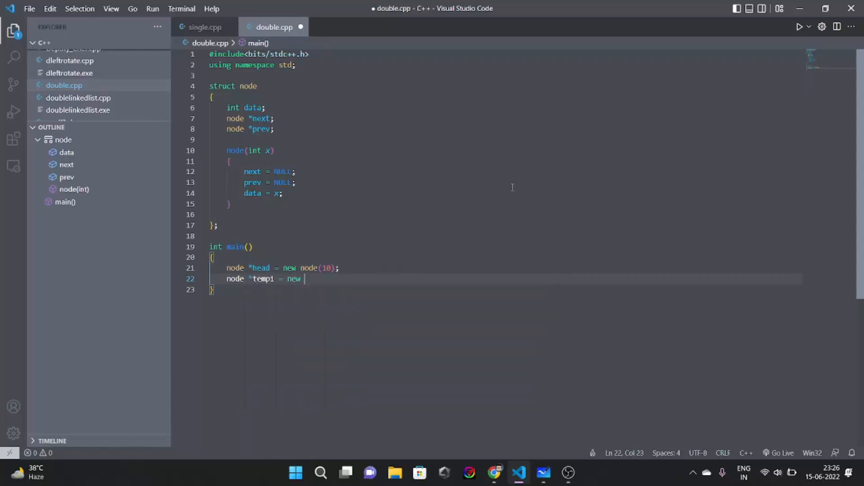
pyautogui.write('node(20);')
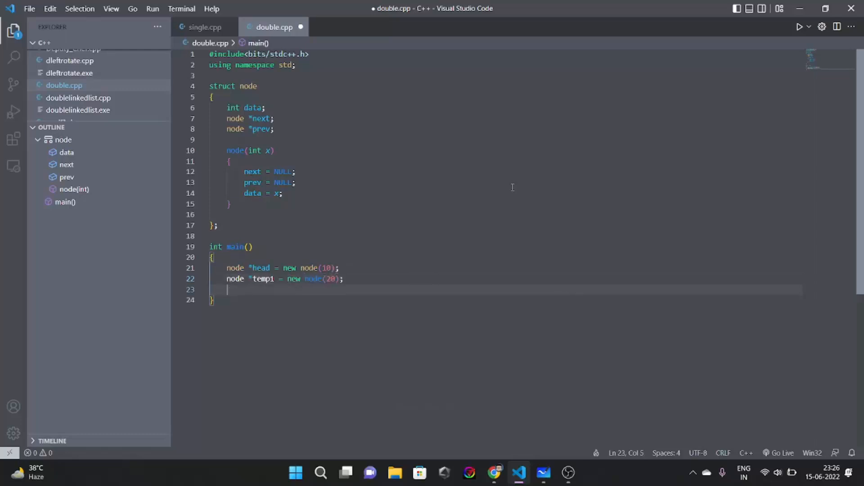
# - Declare node *temp2 = new node(30); and start a new line
pyautogui.write('node *')
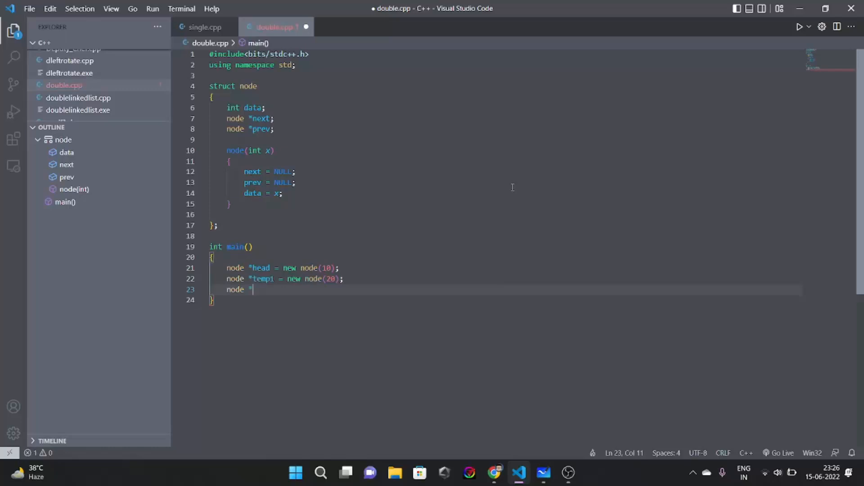
pyautogui.write('temp2 = n')
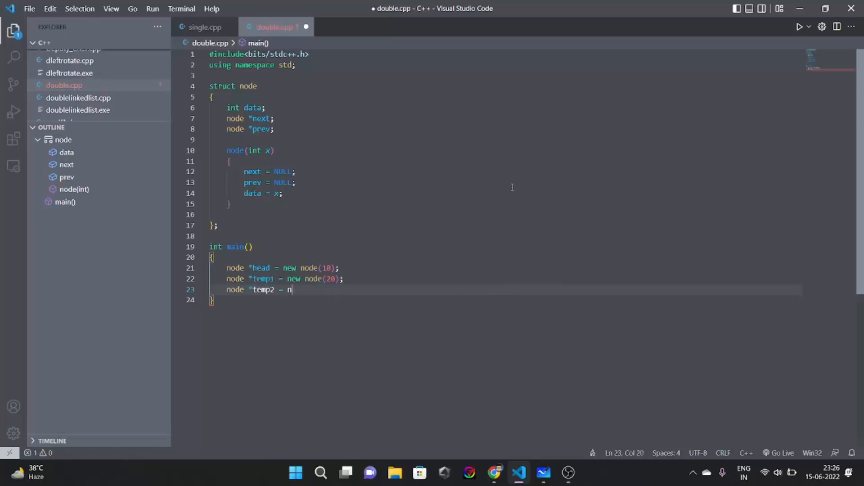
pyautogui.write('ew node')
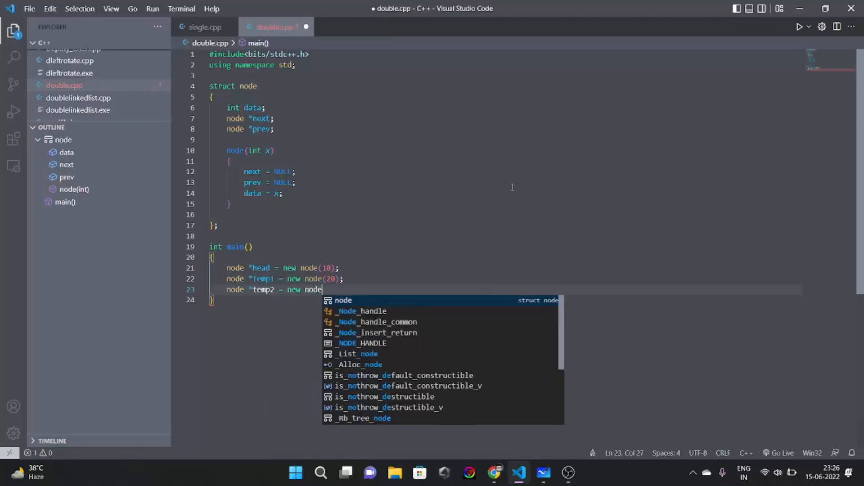
pyautogui.write('(30)')
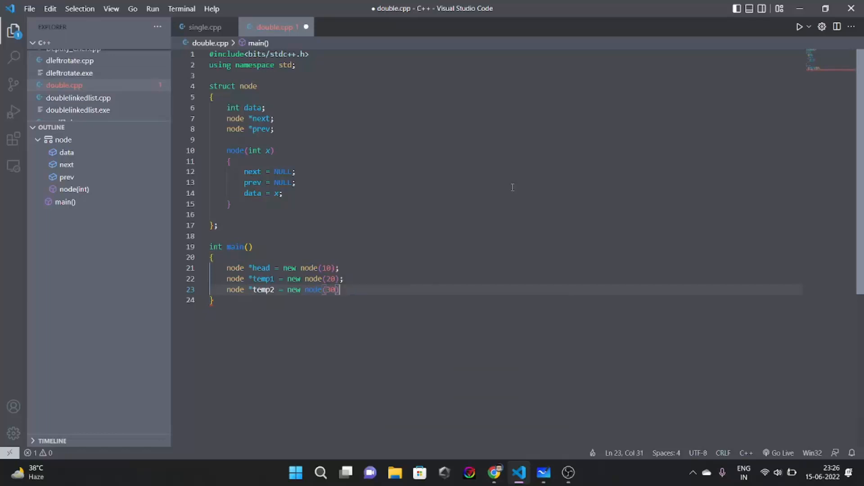
pyautogui.write(';')
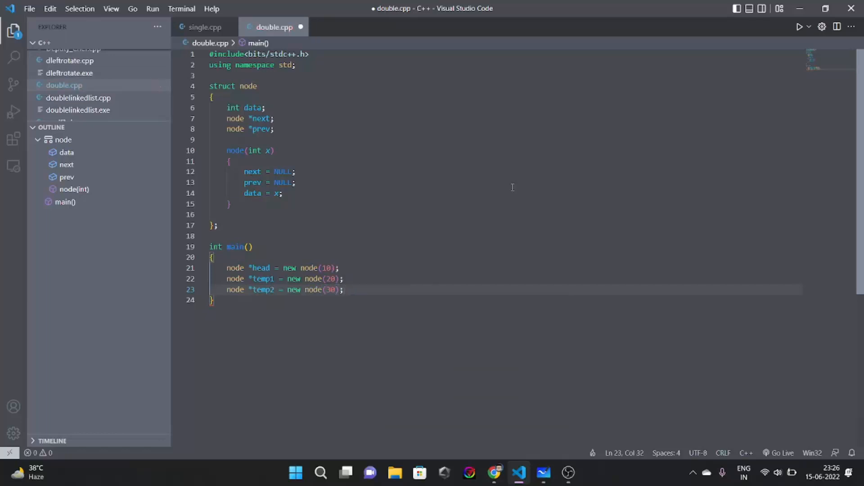
pyautogui.press('Enter')
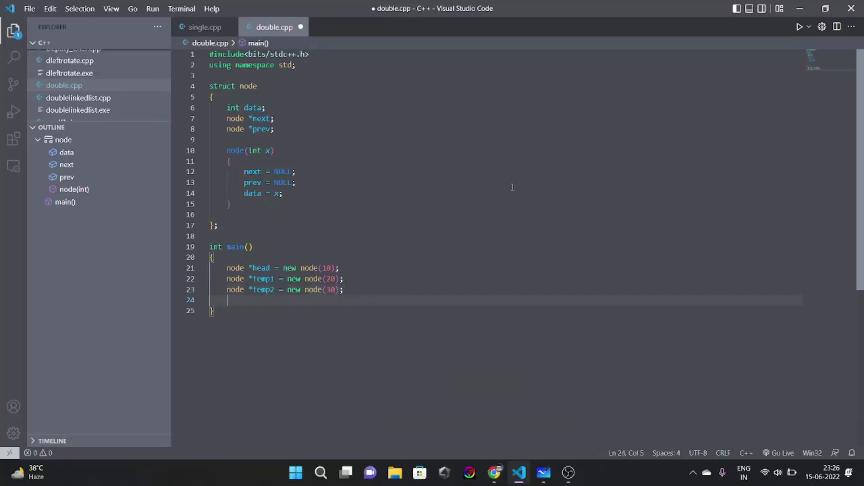
# - Write head->next = temp1, temp1->next = temp2 and temp1->prev = head
pyautogui.write('head')
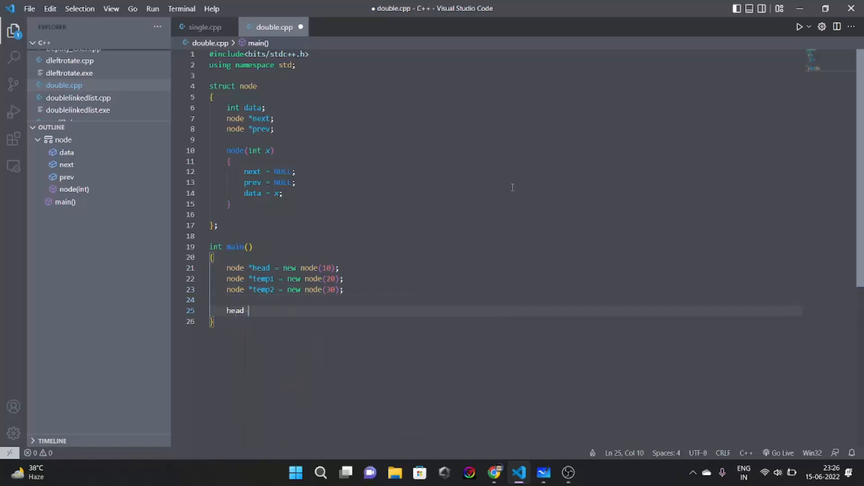
pyautogui.write('->next')
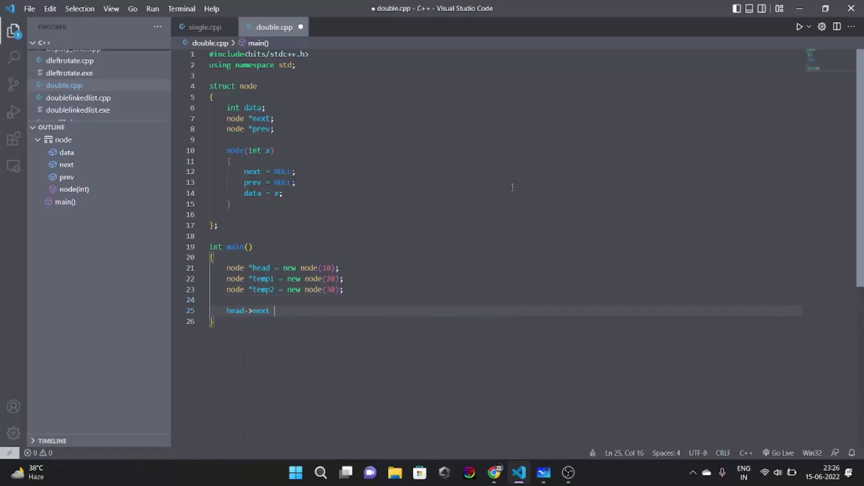
pyautogui.write('= temp1')
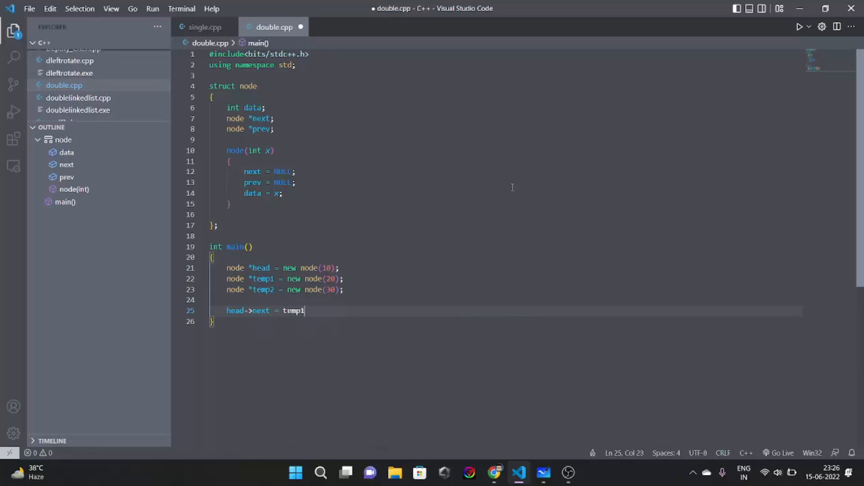
pyautogui.write(';')
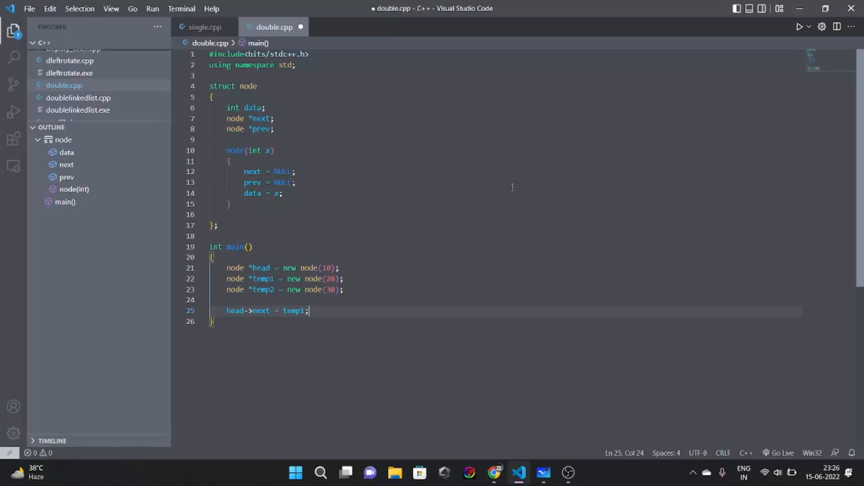
pyautogui.write('temp1')
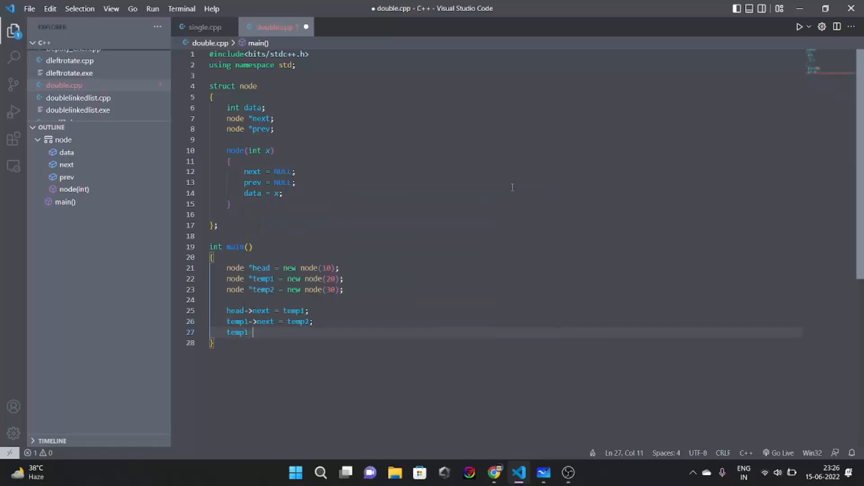
pyautogui.write('->prev =')
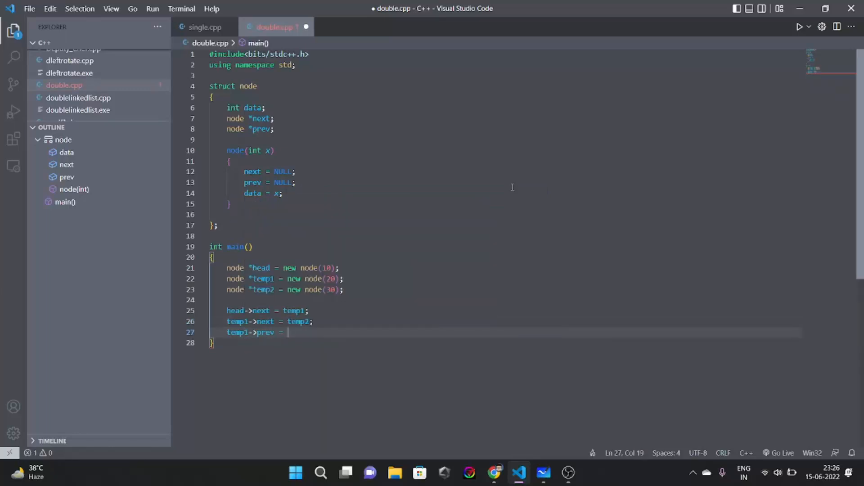
pyautogui.write('hhe')
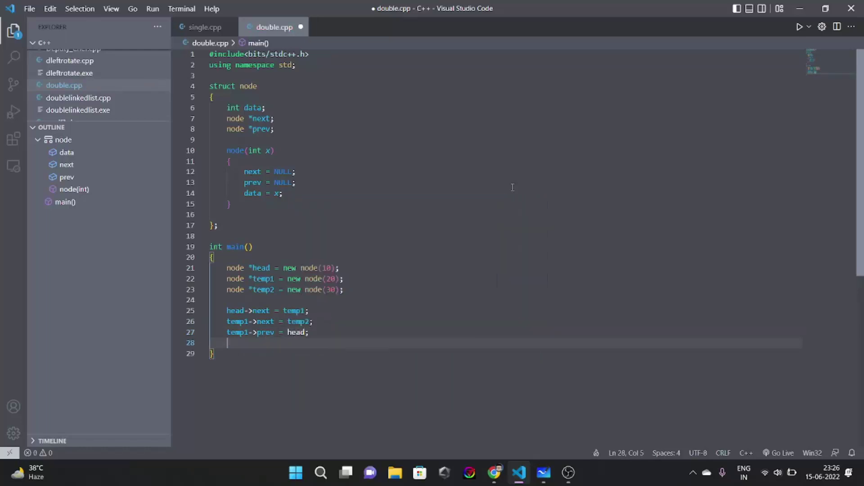
# - Write temp2->prev = temp1; fixing stray characters, and save the file
pyautogui.write('temp2')
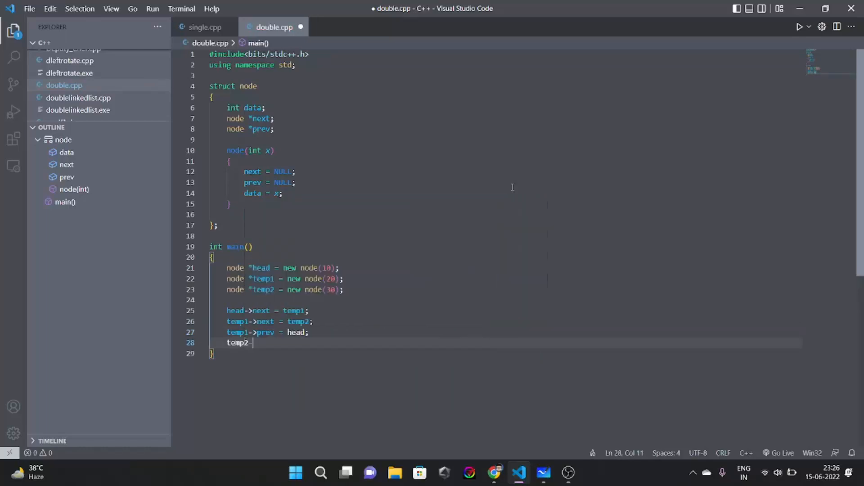
pyautogui.write('->prev')
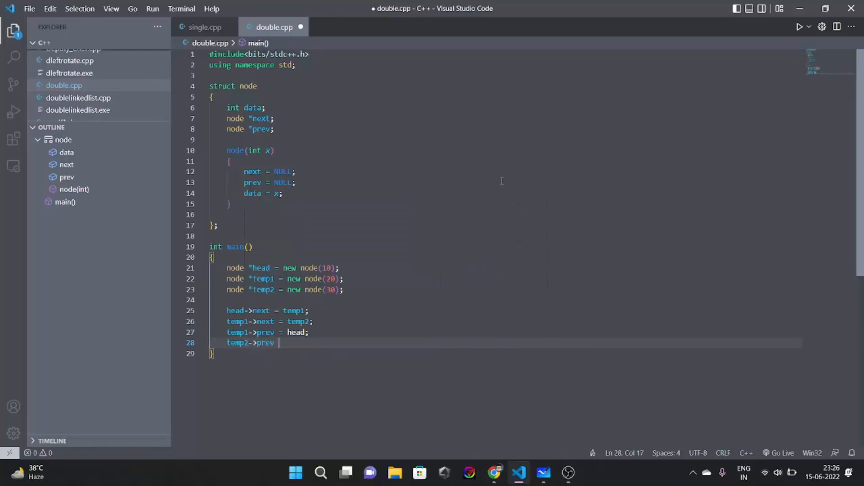
pyautogui.write('= temp1;')
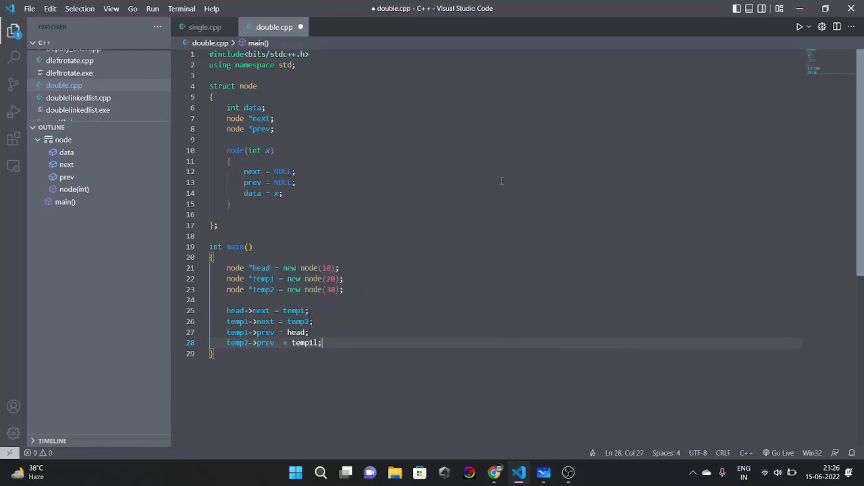
pyautogui.press('BackSpace')
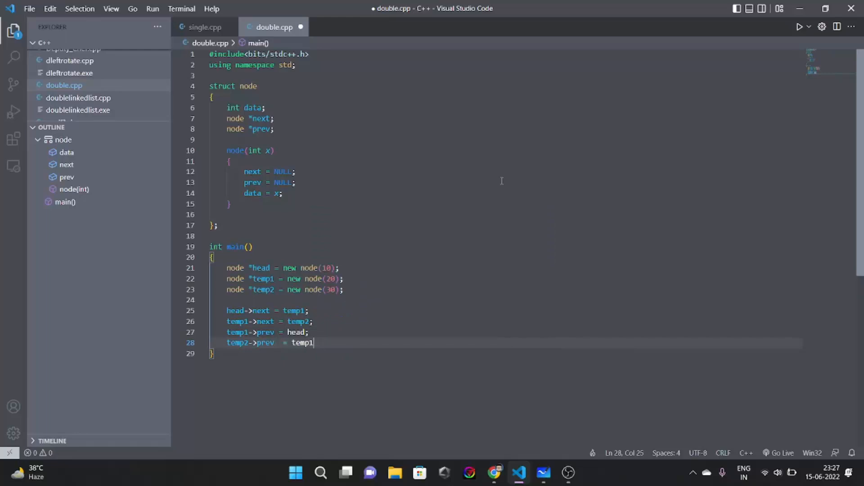
pyautogui.write(';')
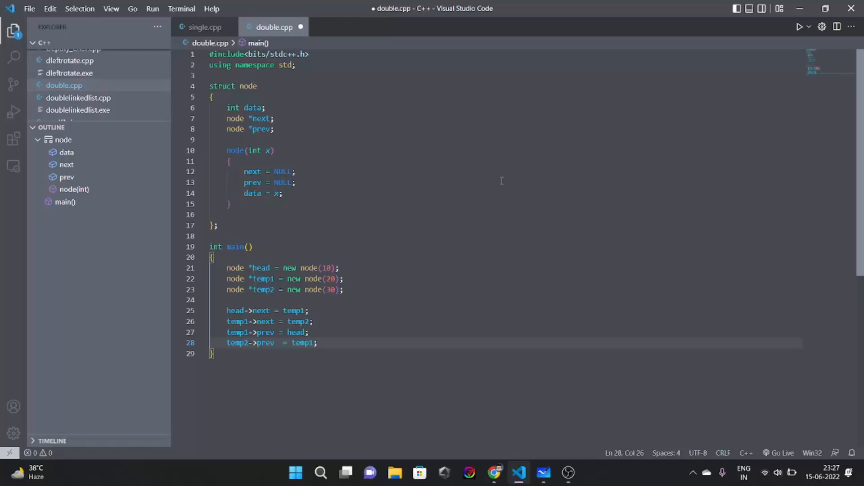
pyautogui.press('ctrl+s')
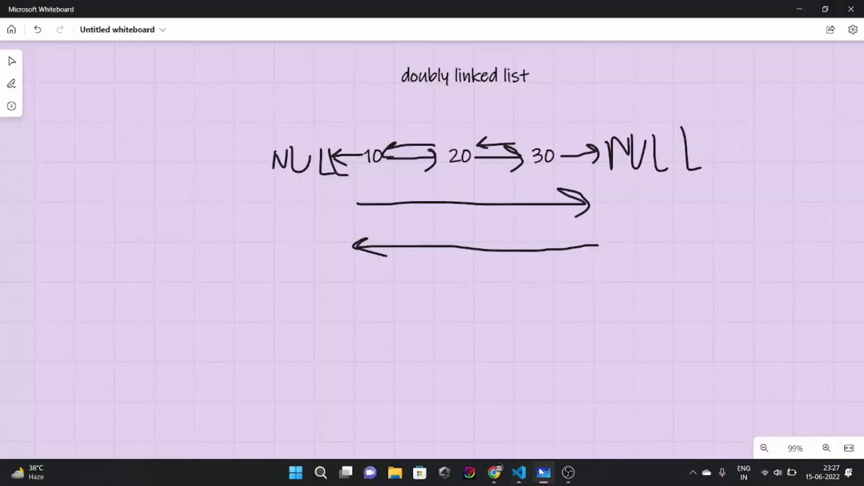
# - Handwrite labels h, t1, t2 below the diagram with arrows down to 10, 20, 30
pyautogui.click(12, 83)
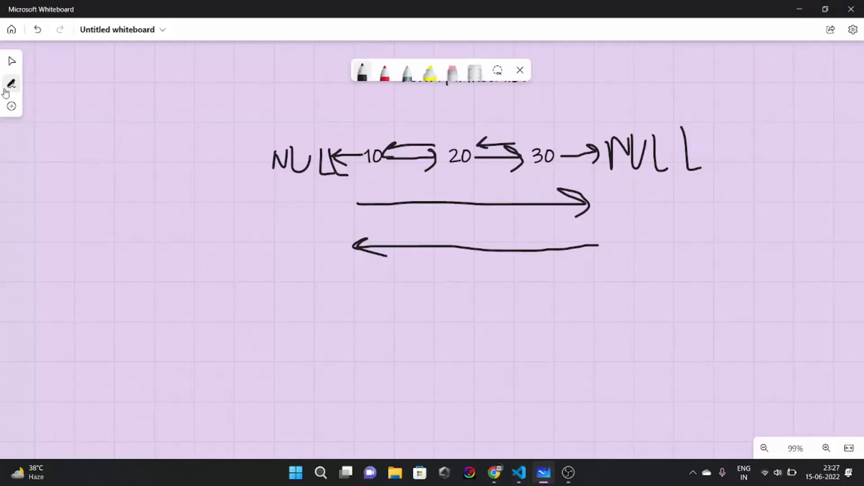
pyautogui.moveTo(227, 284); pyautogui.dragTo(228, 336)
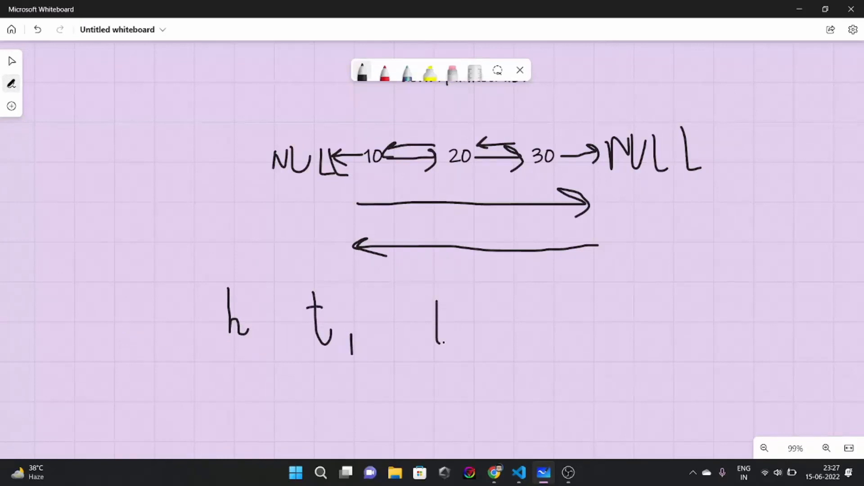
pyautogui.moveTo(436, 309); pyautogui.dragTo(502, 358)
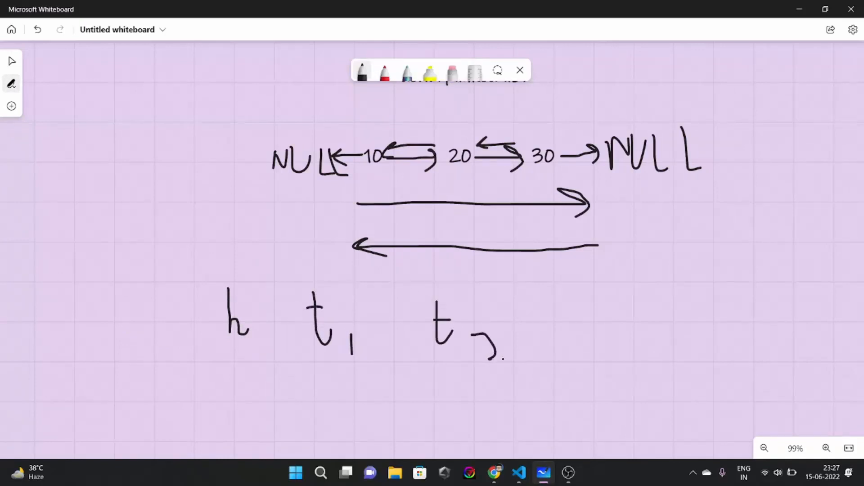
pyautogui.moveTo(242, 353); pyautogui.dragTo(249, 392)
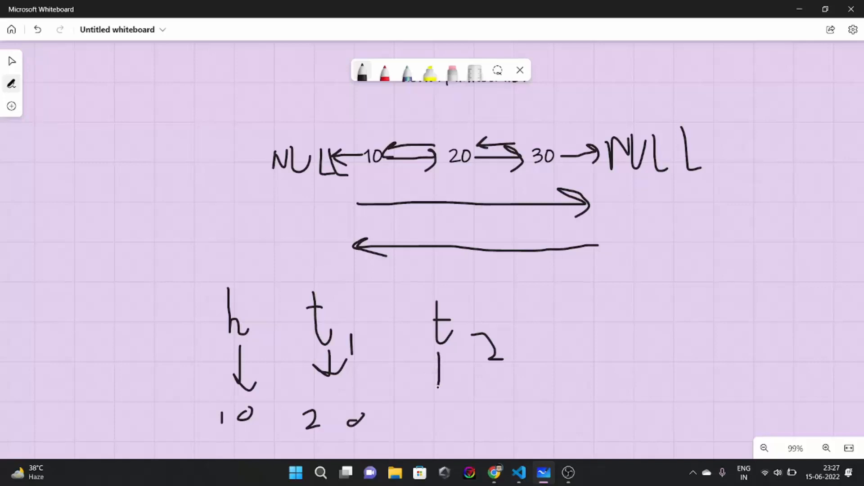
pyautogui.moveTo(438, 342); pyautogui.dragTo(436, 391)
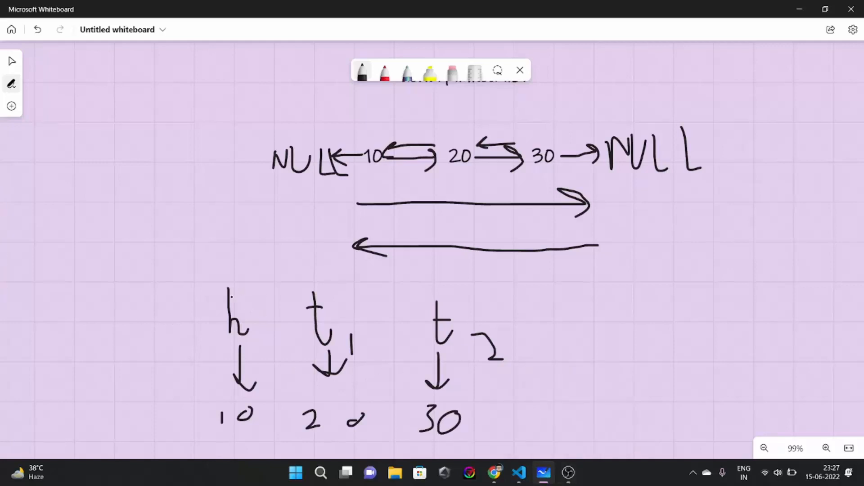
# - Draw a left arrow from h and handwrite NULL before it
pyautogui.moveTo(221, 309); pyautogui.dragTo(173, 309)
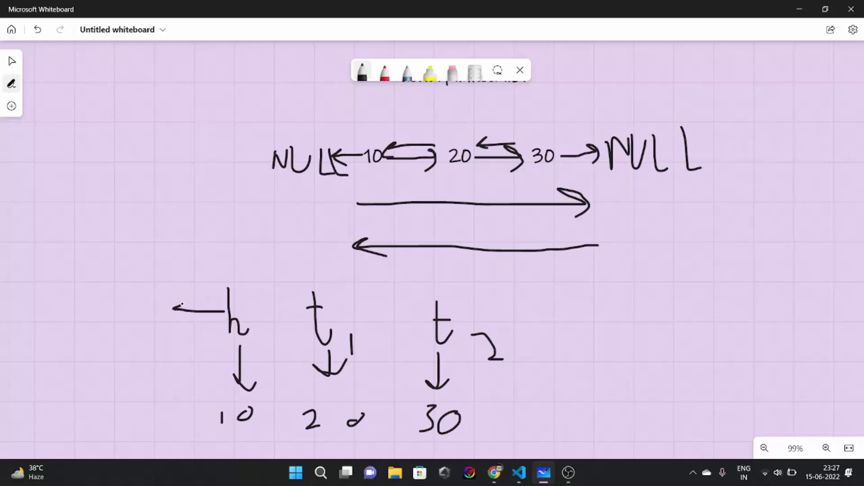
pyautogui.moveTo(102, 309); pyautogui.dragTo(137, 330)
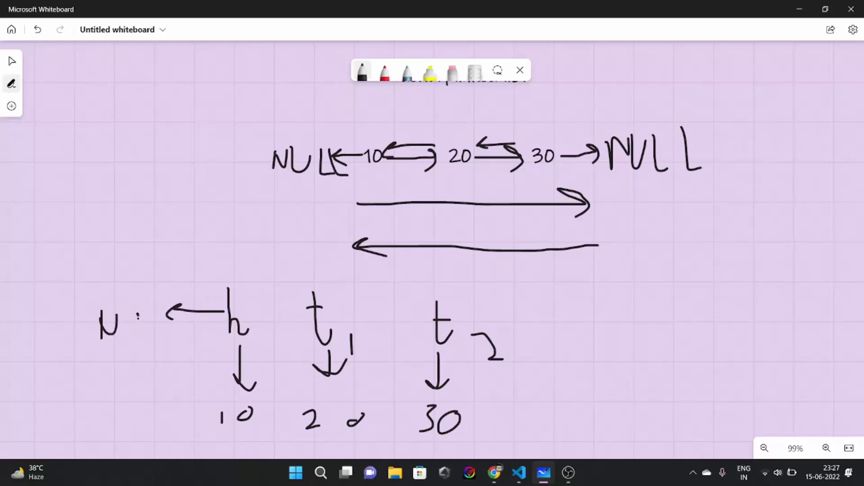
pyautogui.moveTo(137, 309); pyautogui.dragTo(176, 336)
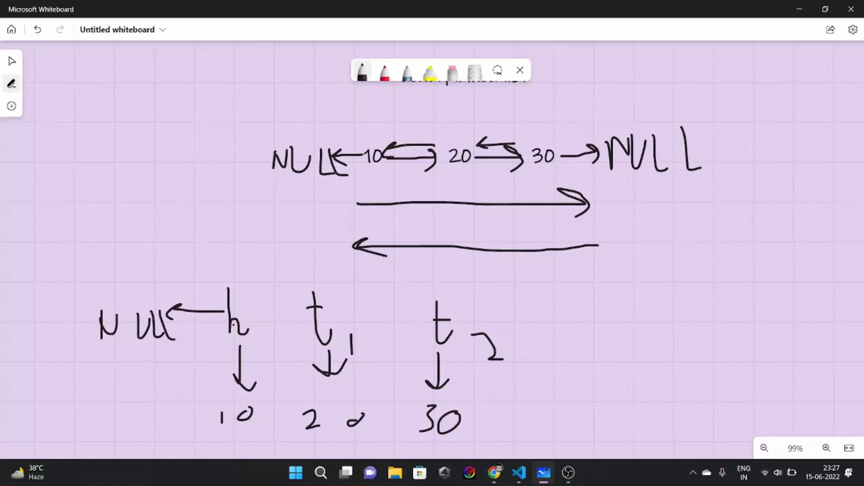
# - Draw forward arrows h→t1, t1→t2 and rightward from t2
pyautogui.moveTo(248, 319); pyautogui.dragTo(298, 317)
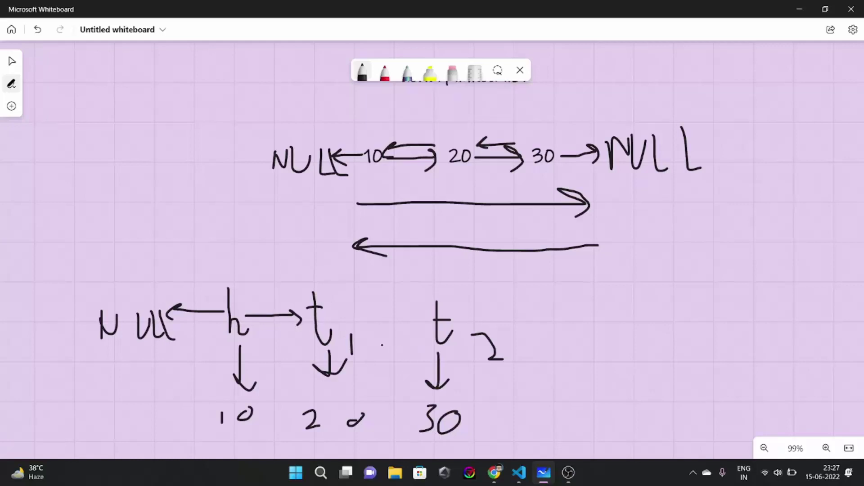
pyautogui.moveTo(347, 320); pyautogui.dragTo(400, 320)
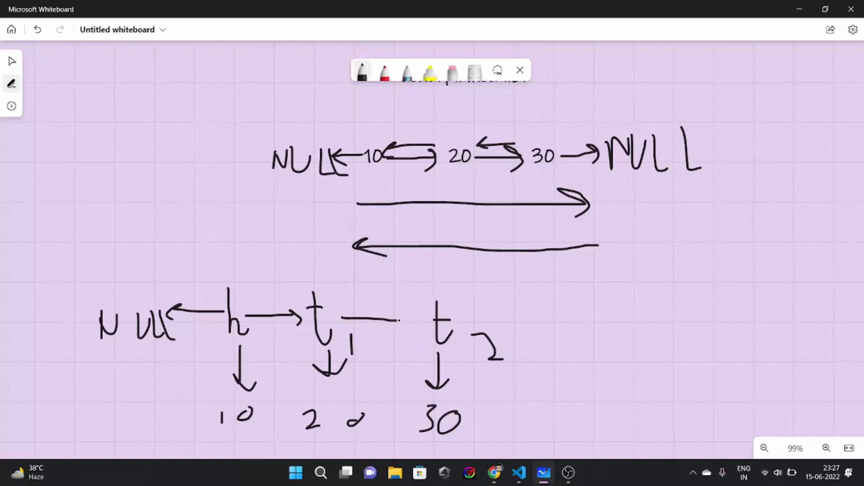
pyautogui.moveTo(342, 319); pyautogui.dragTo(403, 320)
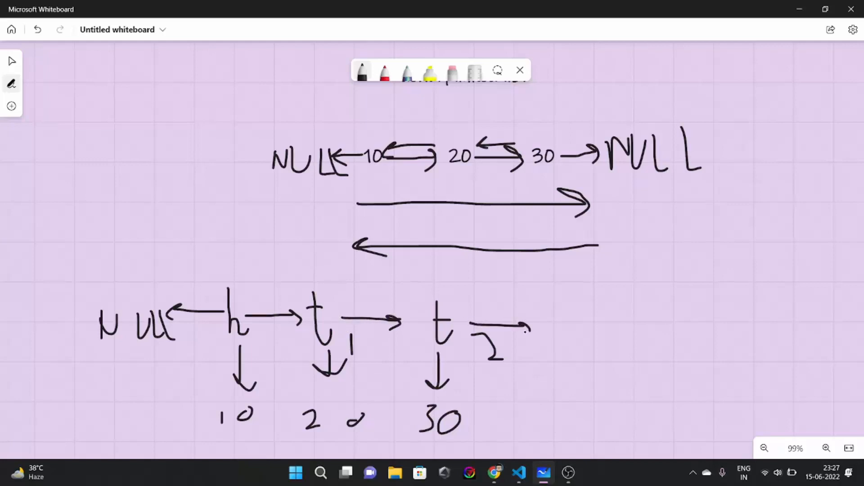
pyautogui.moveTo(543, 309); pyautogui.dragTo(596, 325)
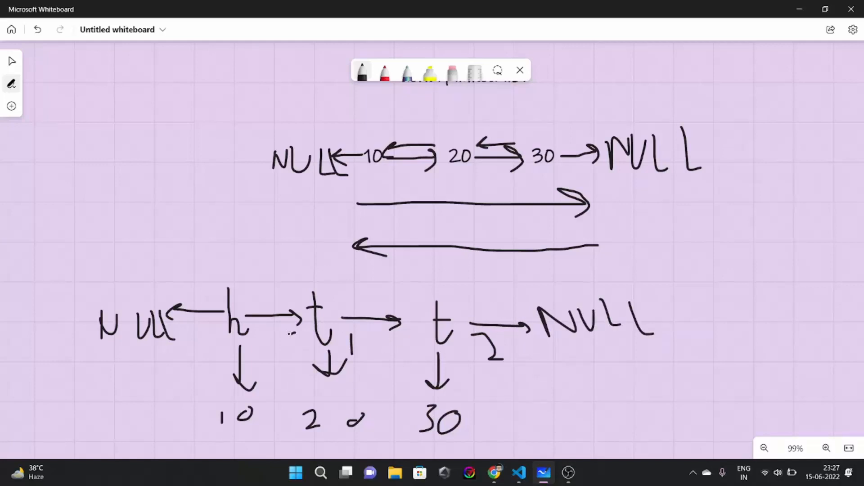
# - Draw back arrows t1→h and t2→t1, plus a curly bracket right of the lower diagram
pyautogui.moveTo(309, 330); pyautogui.dragTo(248, 336)
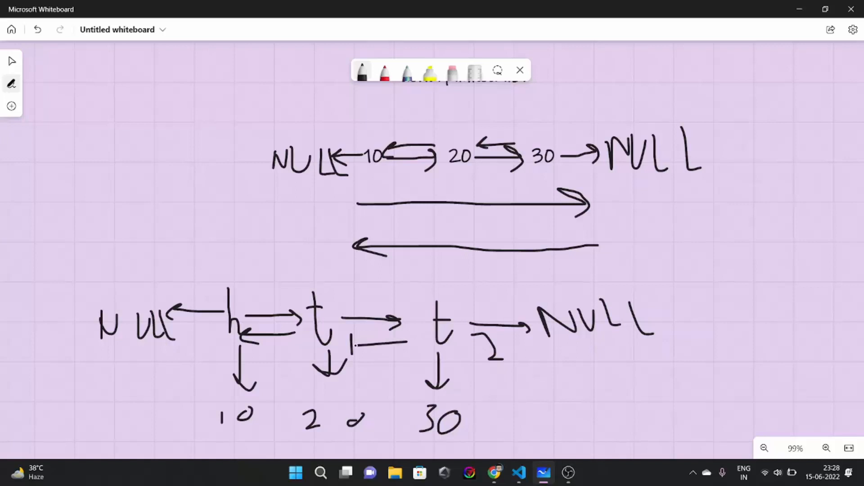
pyautogui.moveTo(397, 345); pyautogui.dragTo(344, 330)
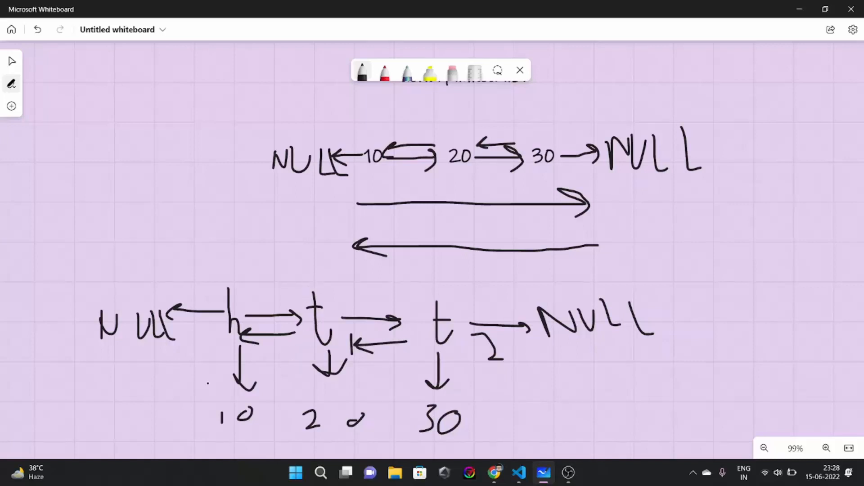
pyautogui.moveTo(683, 304); pyautogui.dragTo(694, 386)
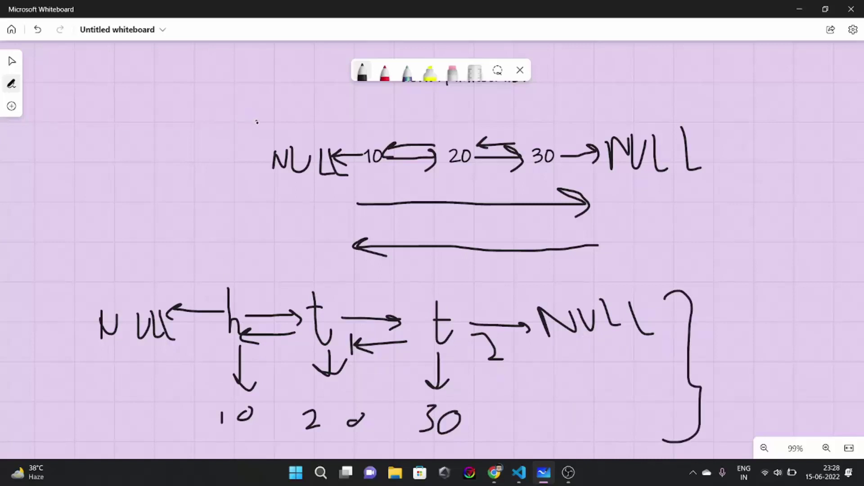
# - Draw a curly bracket around the top diagram and scroll to empty board space below
pyautogui.moveTo(257, 119); pyautogui.dragTo(256, 270)
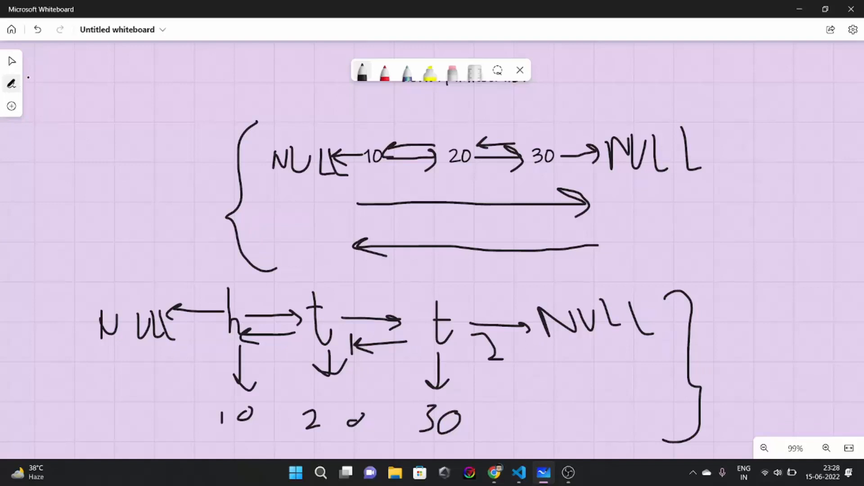
pyautogui.click(10, 61)
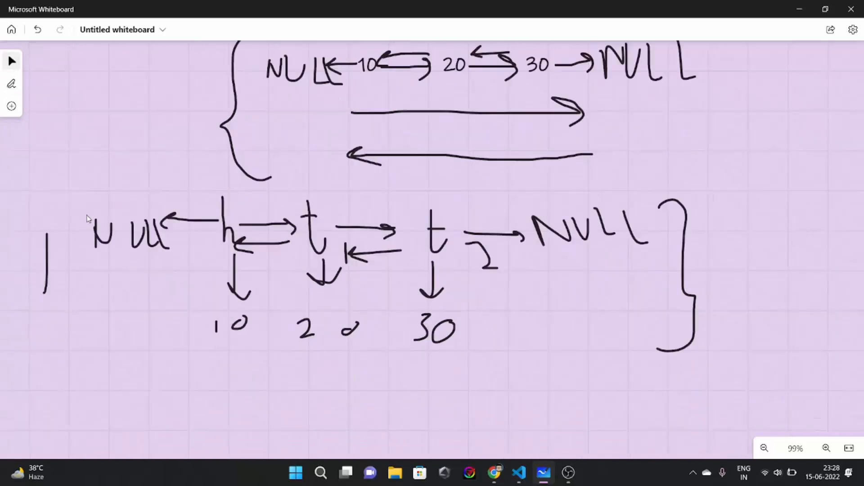
pyautogui.scroll(-3)
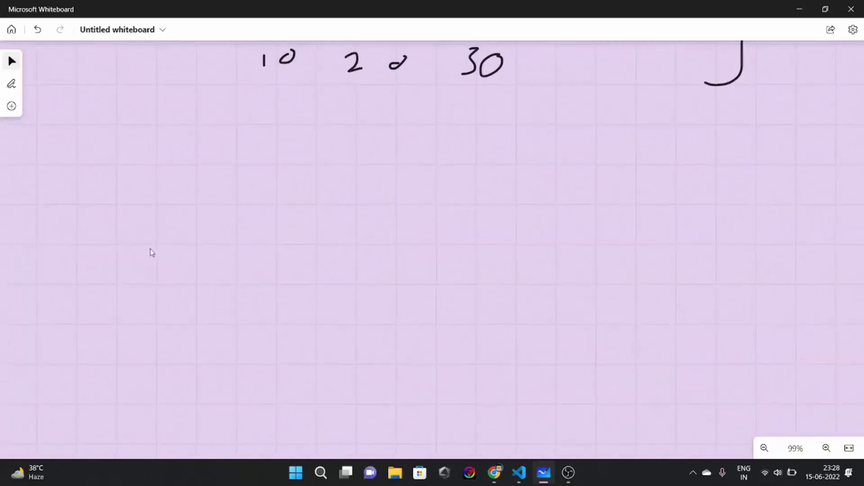
pyautogui.click(11, 82)
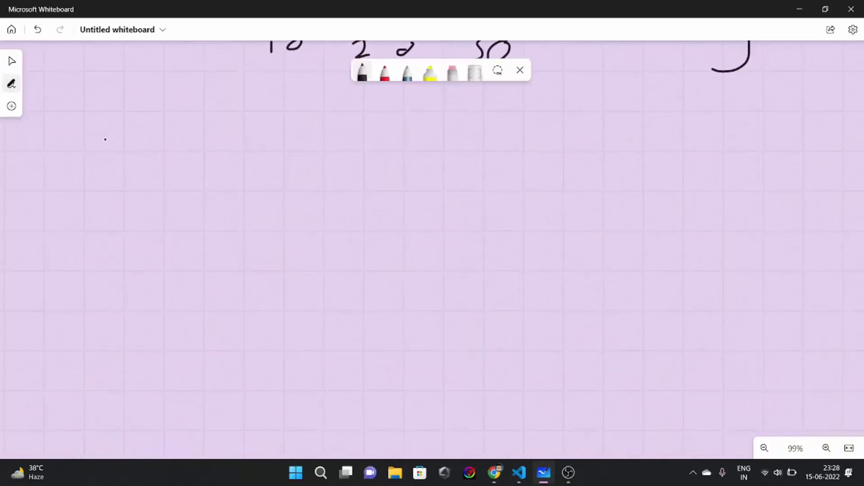
# - Add a text box below the diagrams titled 'advantages'
pyautogui.click(11, 106)
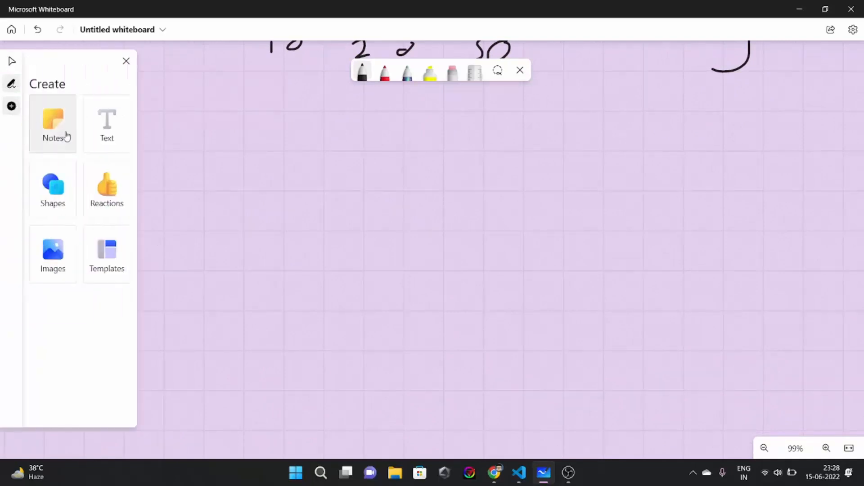
pyautogui.click(106, 122)
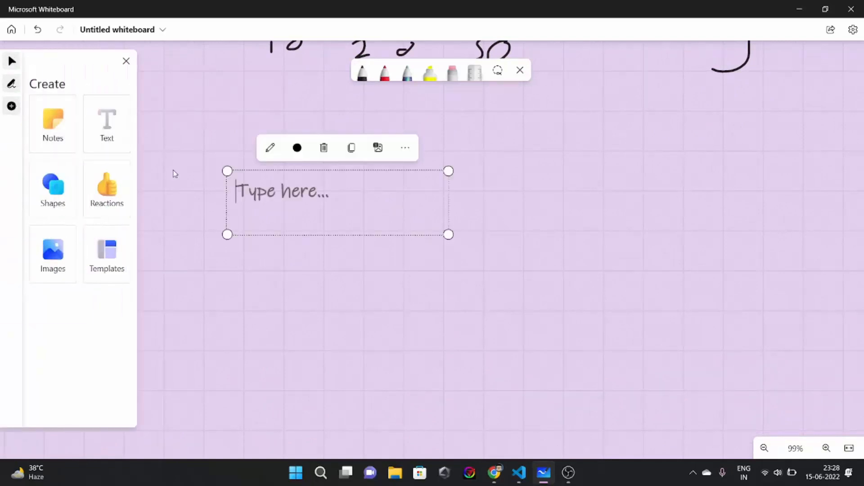
pyautogui.write('adv')
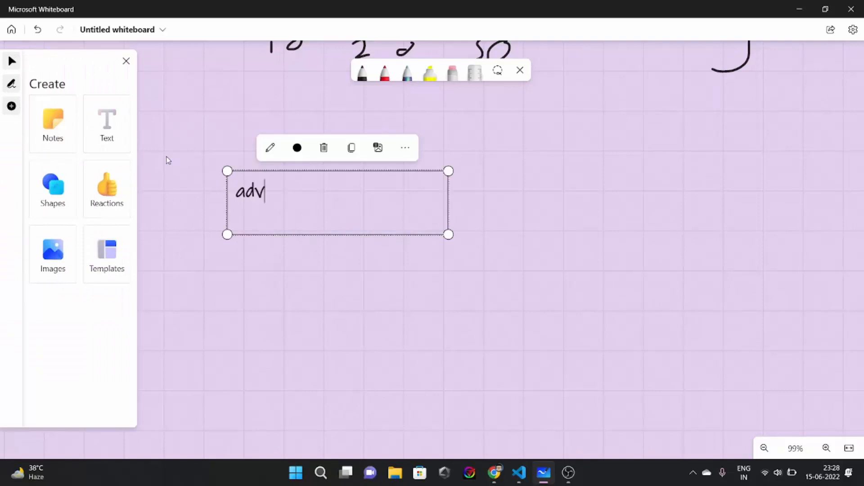
pyautogui.write('antages:')
pyautogui.write('1)')
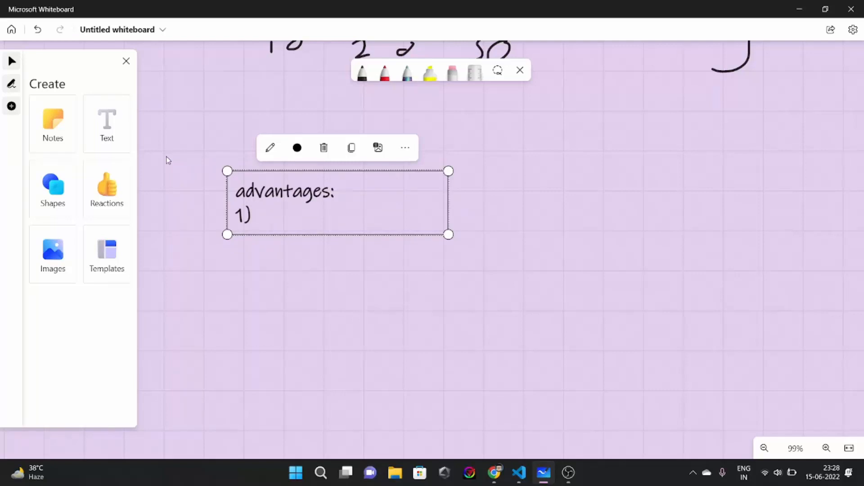
pyautogui.click(254, 214)
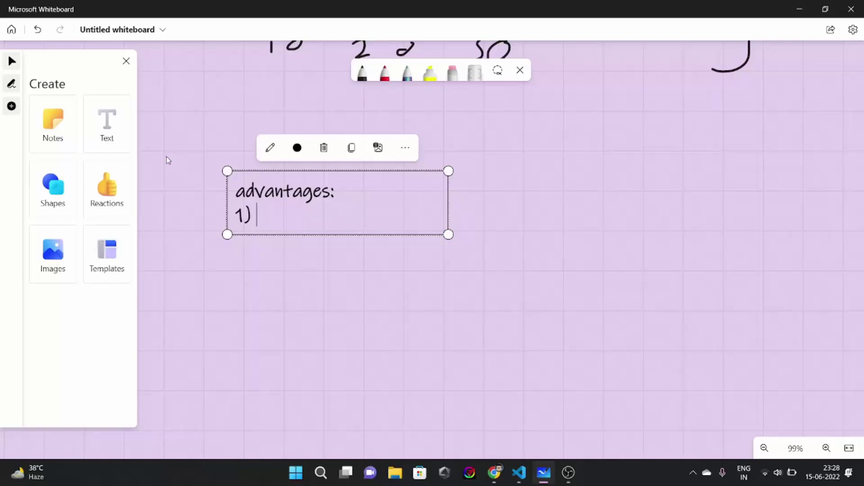
# - Type point 1: can be traversed in both the dircetions
pyautogui.write('can')
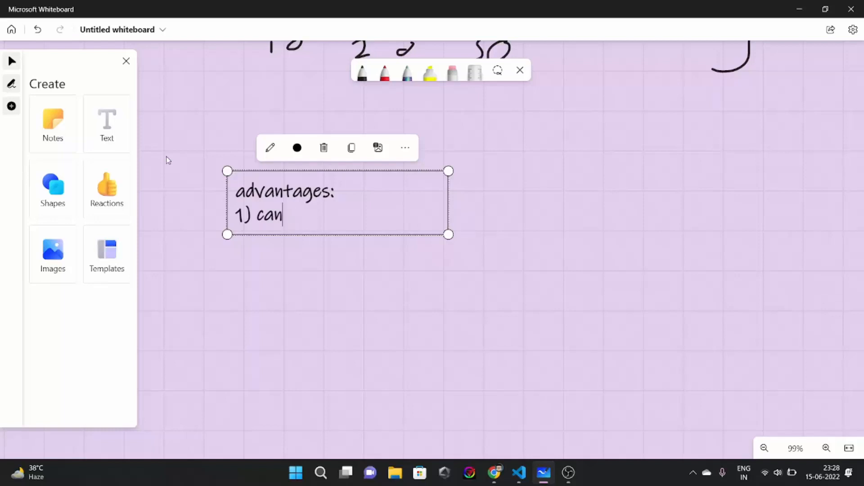
pyautogui.write('be t')
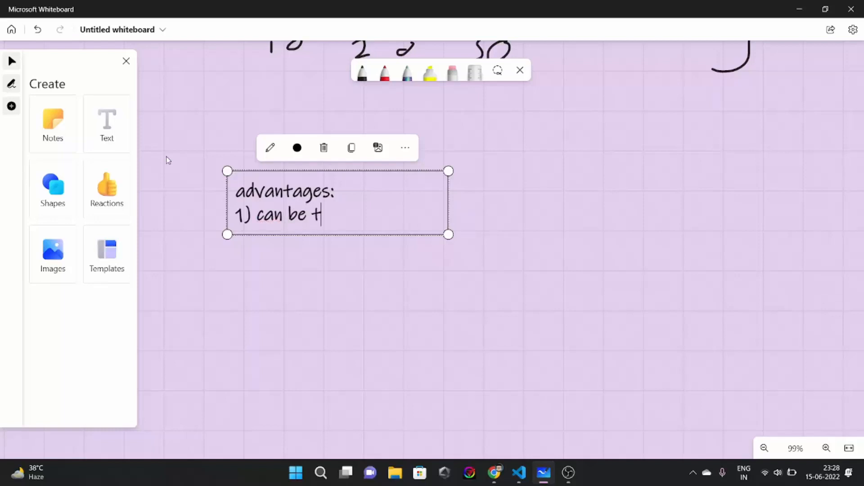
pyautogui.write('raverse')
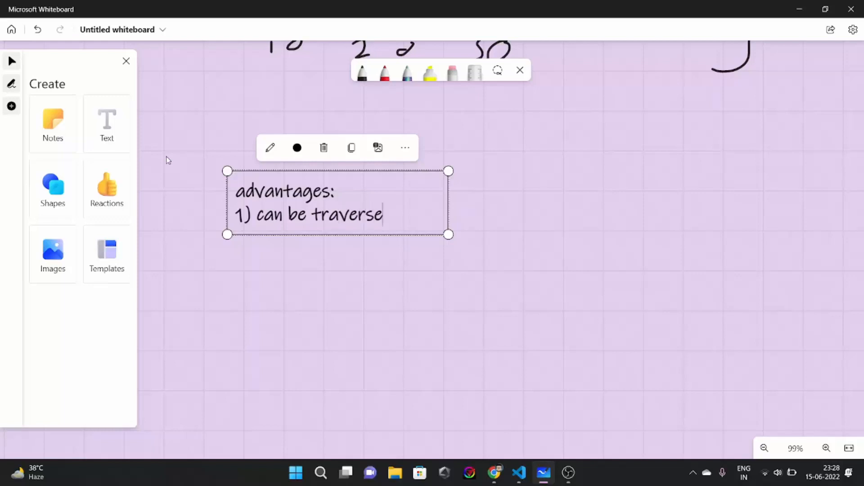
pyautogui.write('d in both th')
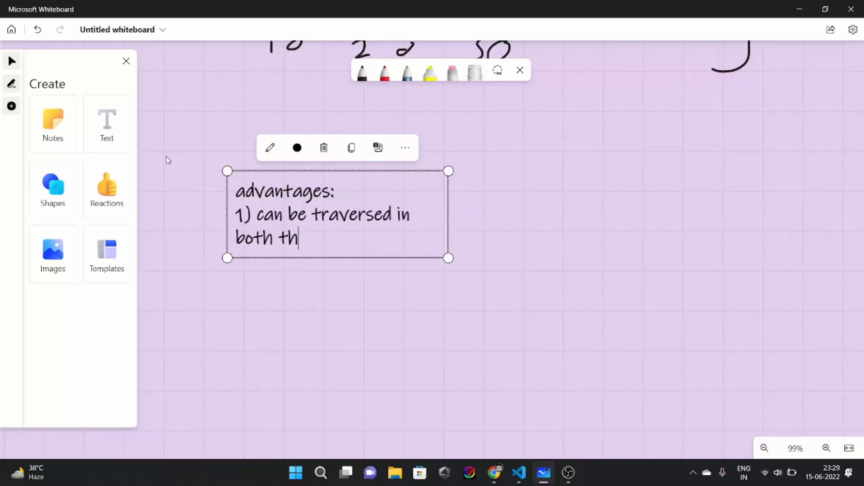
pyautogui.write('e dircetions')
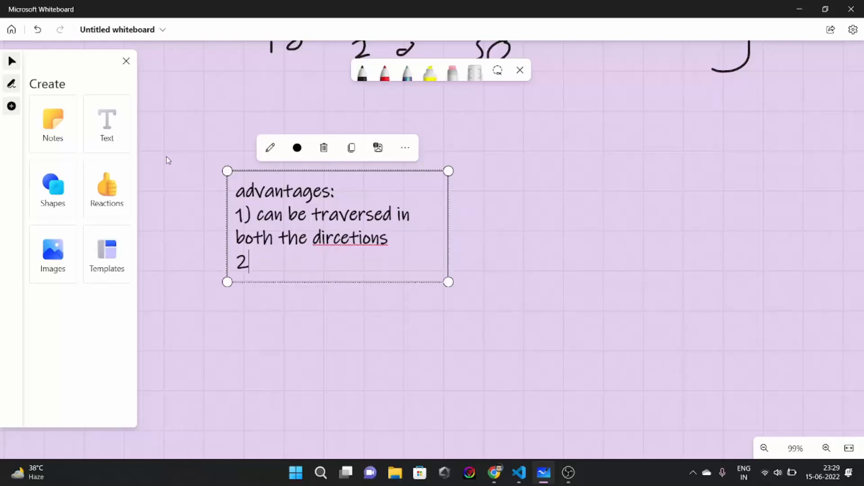
pyautogui.write(')')
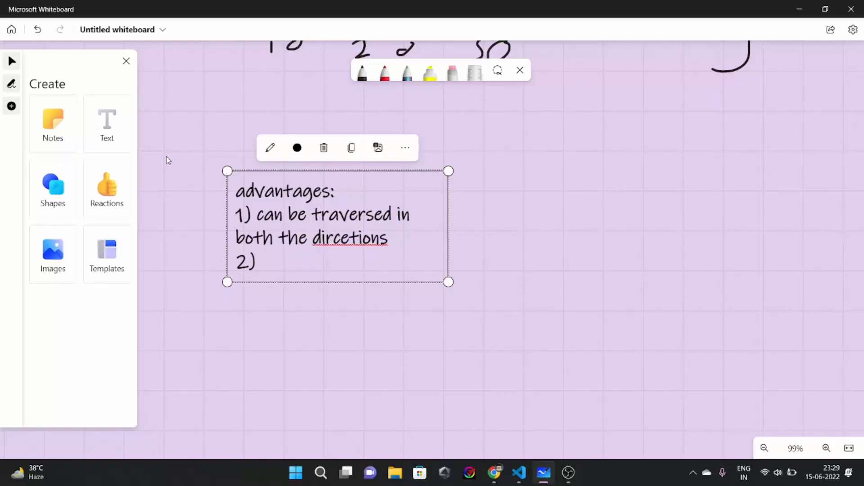
# - Type point 2: INsert/delete before a given node
pyautogui.write('INsert')
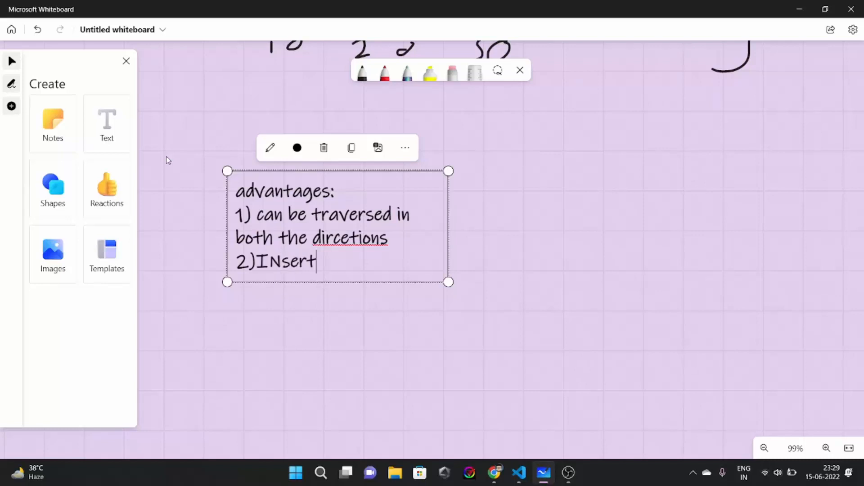
pyautogui.write('/d')
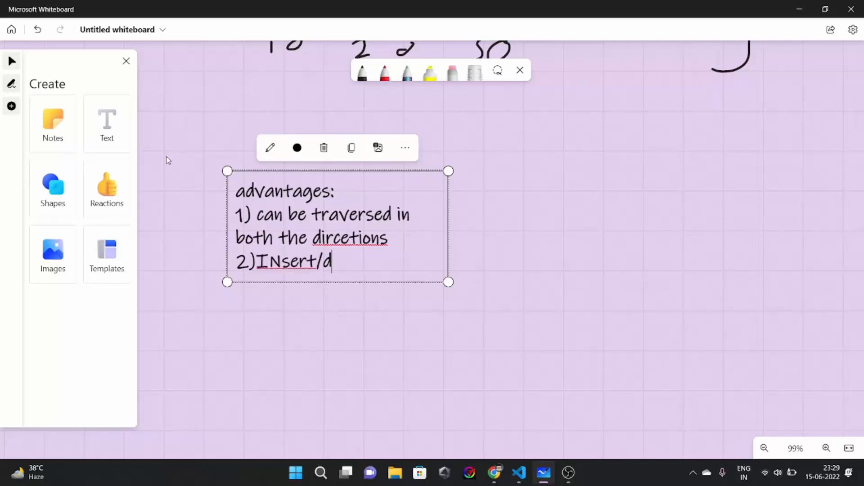
pyautogui.write('elete')
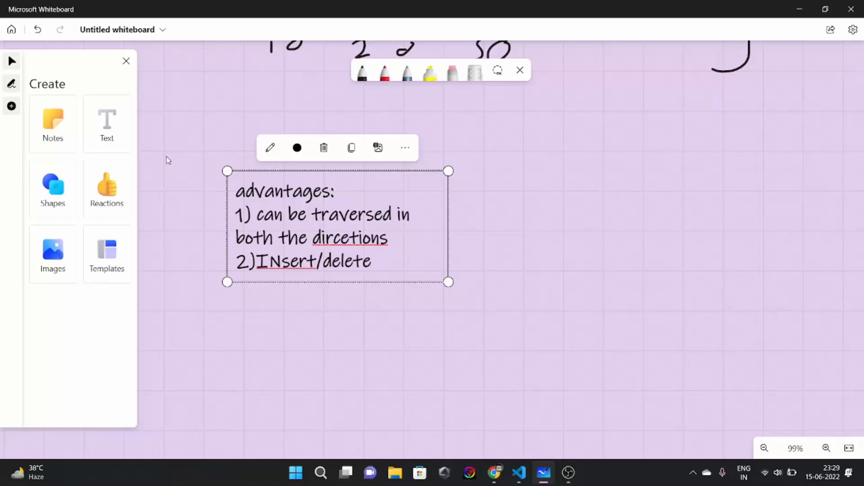
pyautogui.write('before a give')
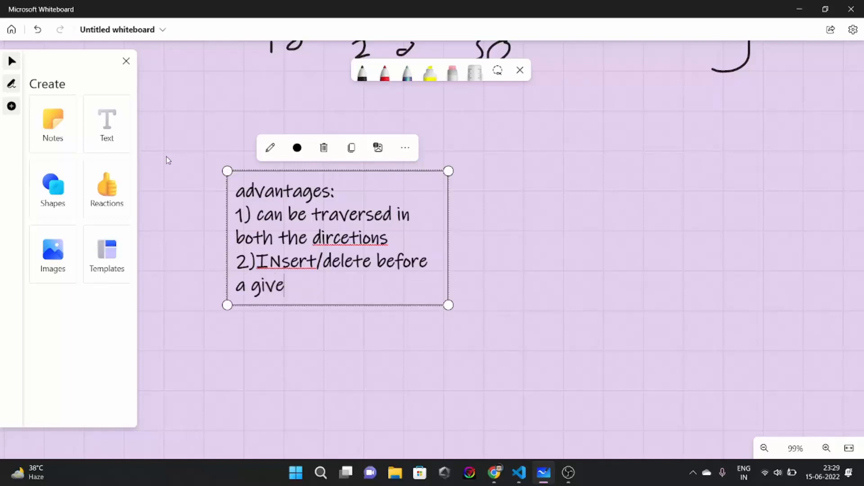
pyautogui.write('n node')
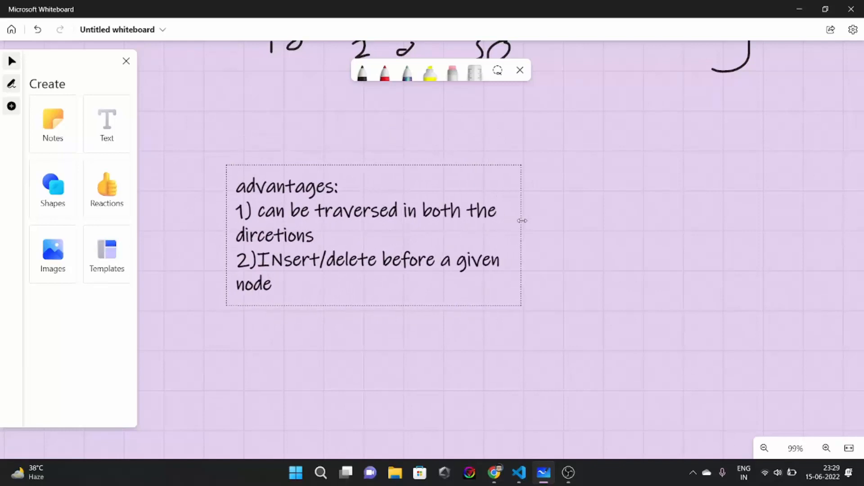
# - Widen the advantages box and correct "INsert" to "Insert/delete before a given node"
pyautogui.moveTo(521, 221); pyautogui.dragTo(561, 222)
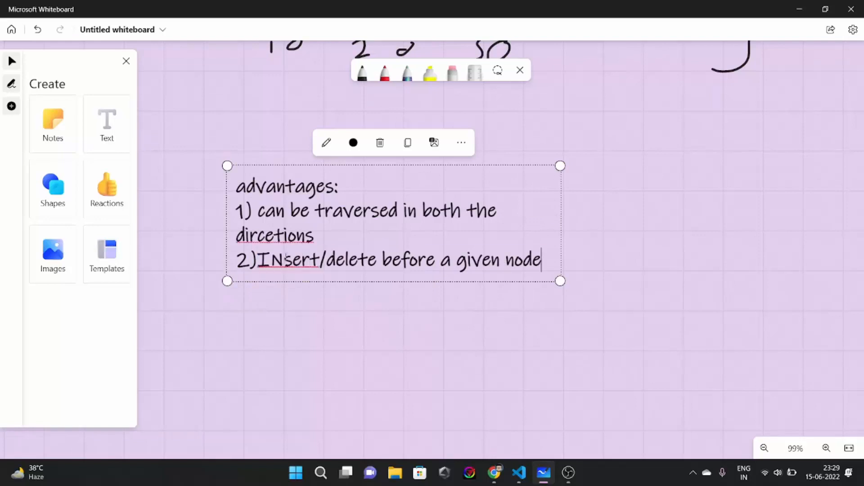
pyautogui.tripleClick(385, 260)
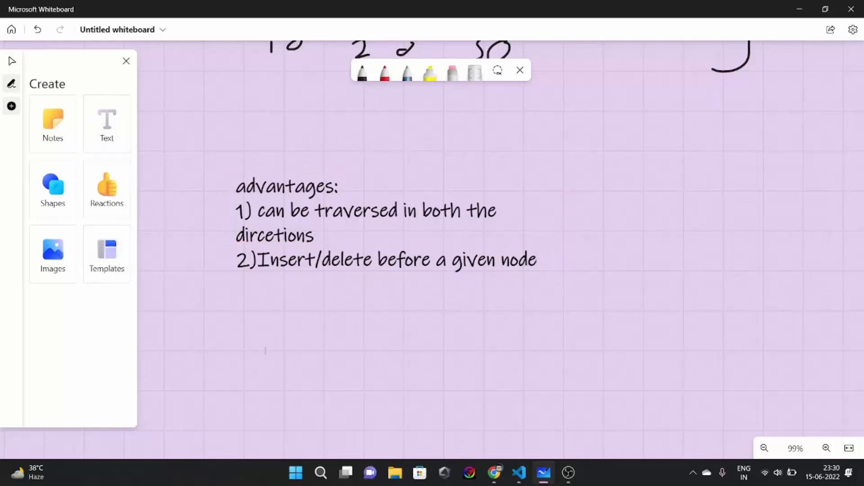
# - Add a "disadvantages:" text box with first point "1) code becomes complex"
pyautogui.click(264, 352)
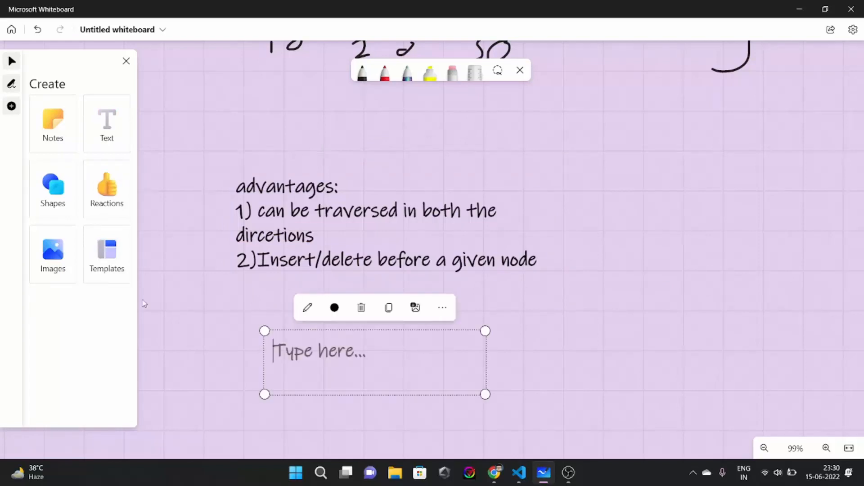
pyautogui.write('disadva')
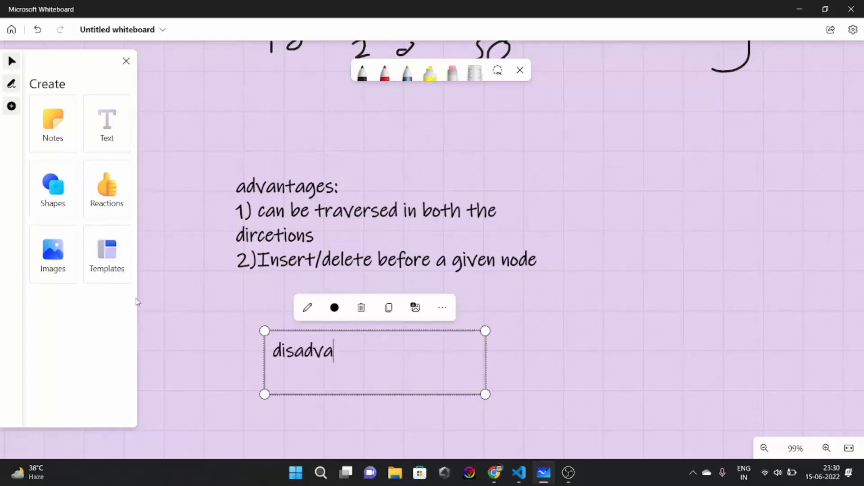
pyautogui.write('ntages:')
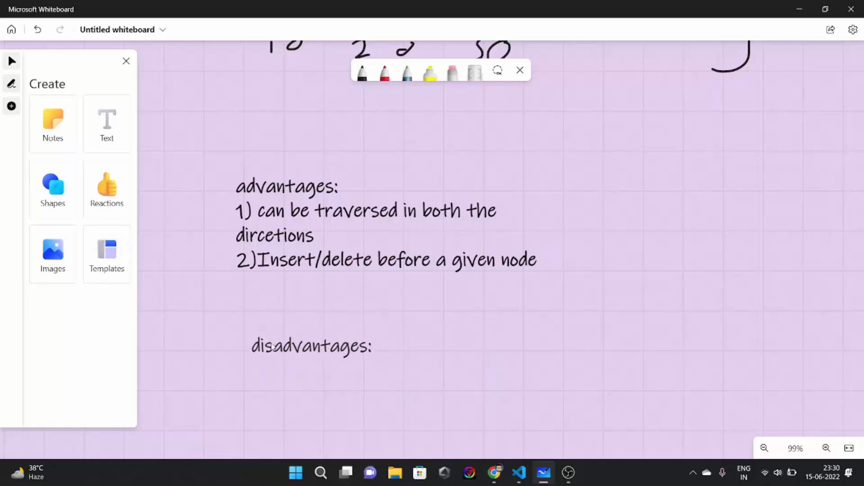
pyautogui.click(310, 345)
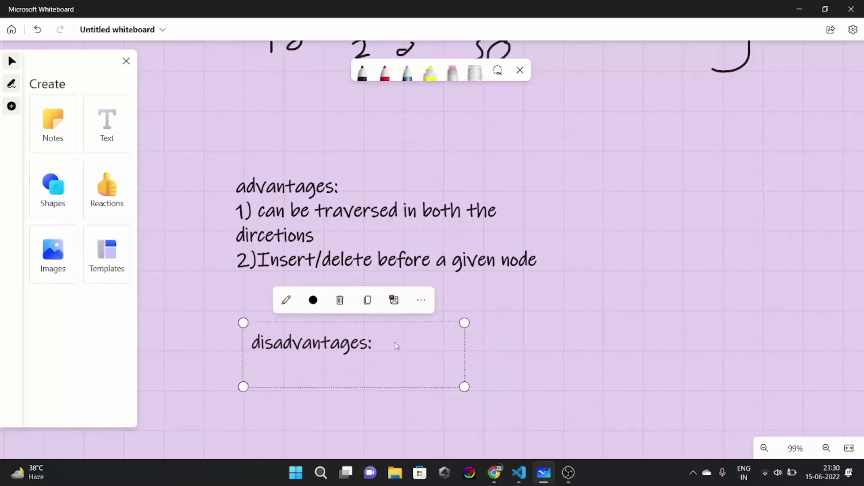
pyautogui.moveTo(425, 339)
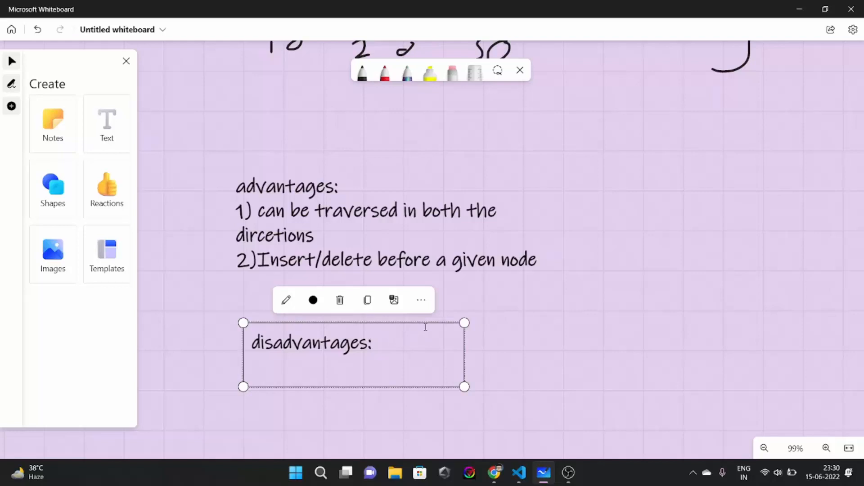
pyautogui.write('1)')
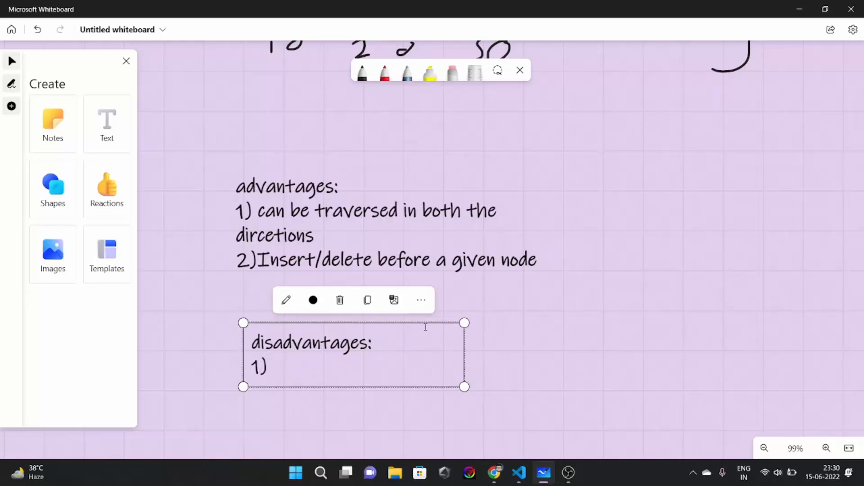
pyautogui.click(272, 366)
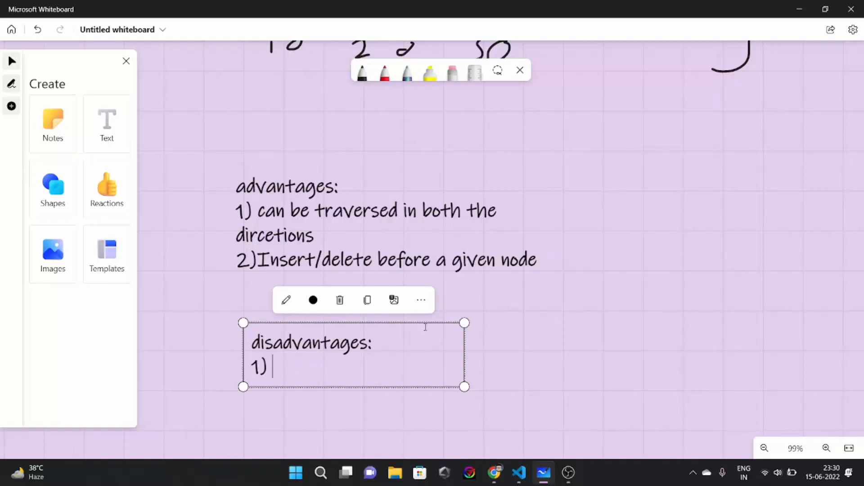
pyautogui.write('code')
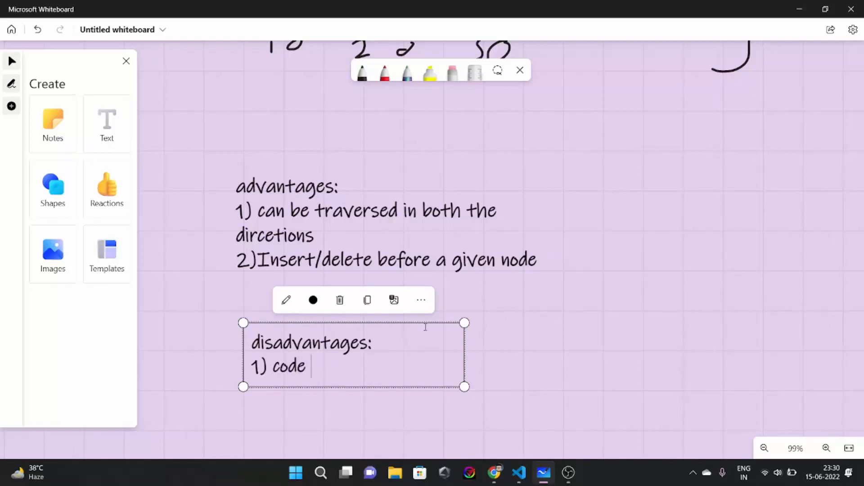
pyautogui.write('becomes com')
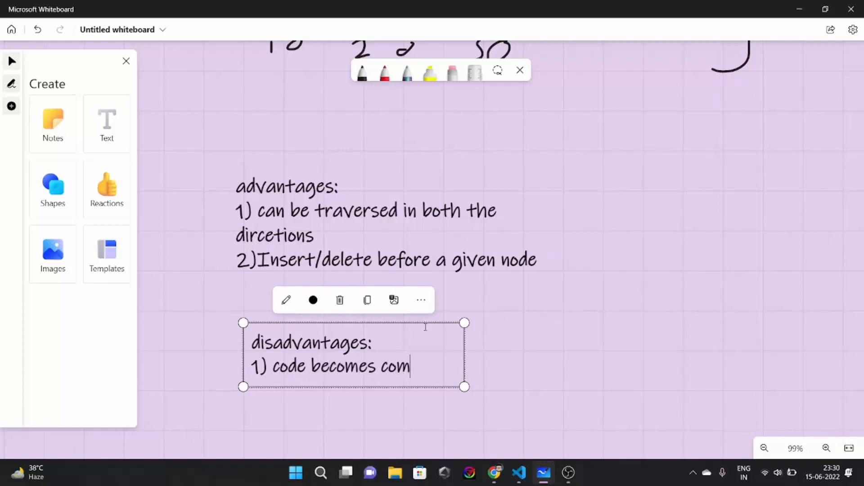
pyautogui.write('plex')
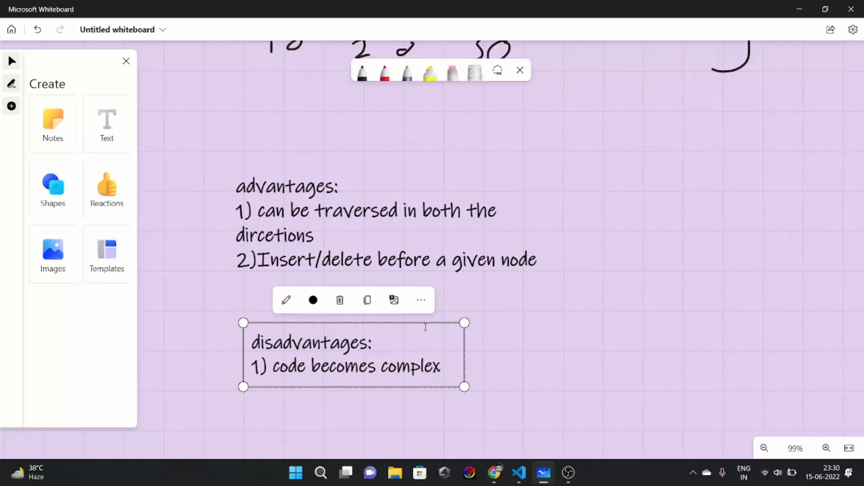
# - Add second point "2) *prev: requires extra space(so more memory allocation"
pyautogui.write('2)')
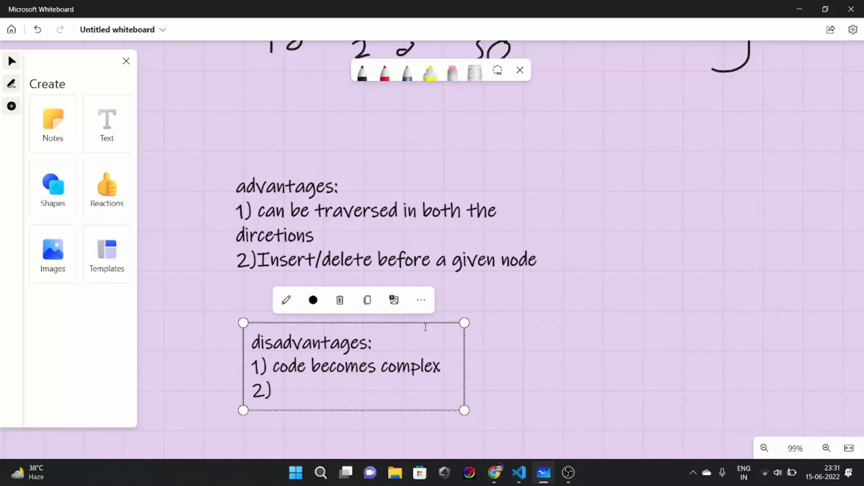
pyautogui.write('*prev')
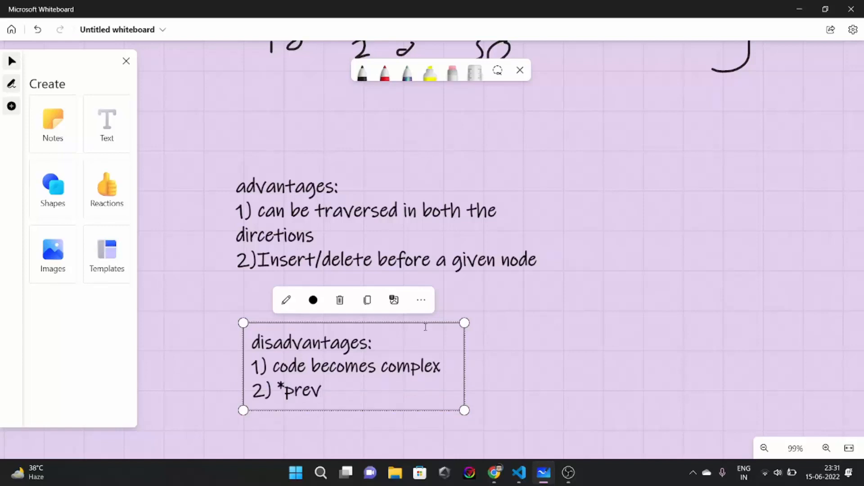
pyautogui.write(': requires e')
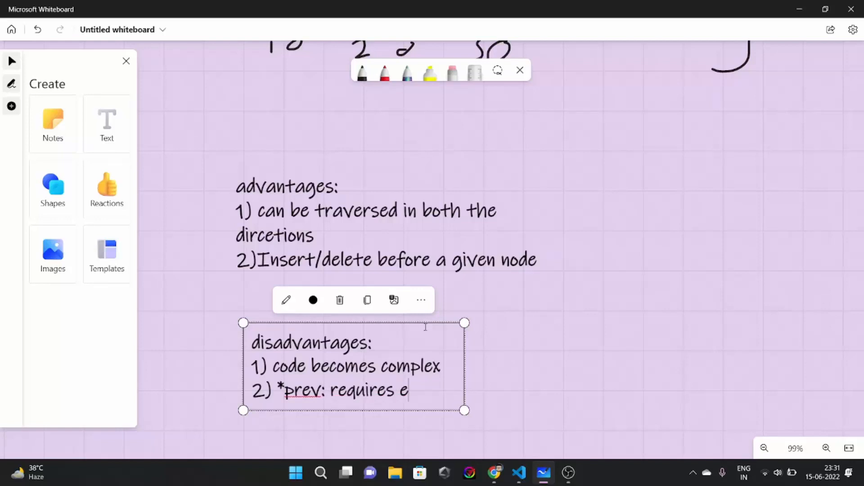
pyautogui.write('xtra space')
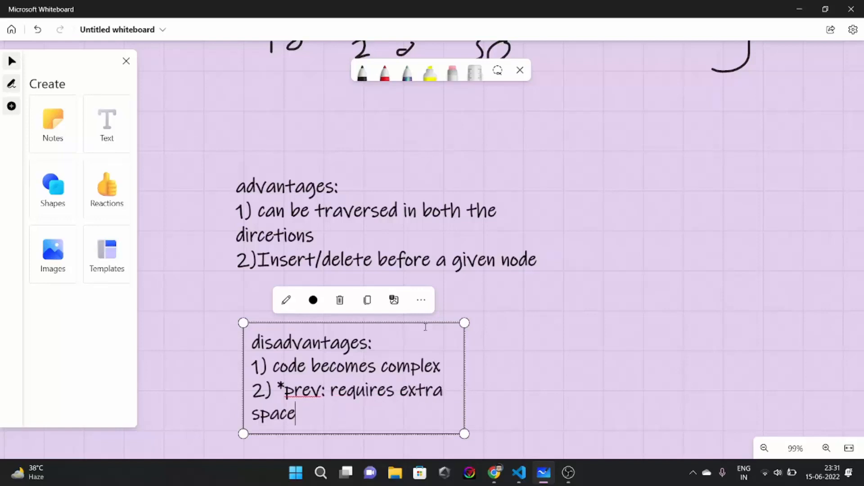
pyautogui.write('(so m')
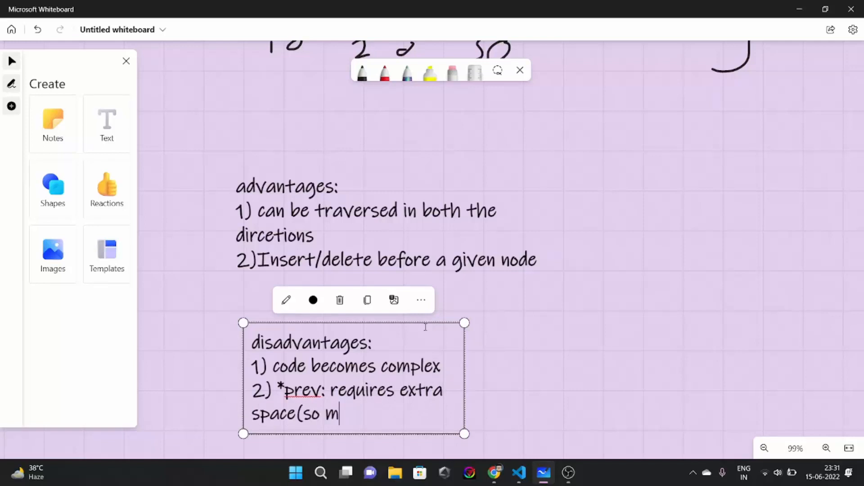
pyautogui.write('ore memory allocation')
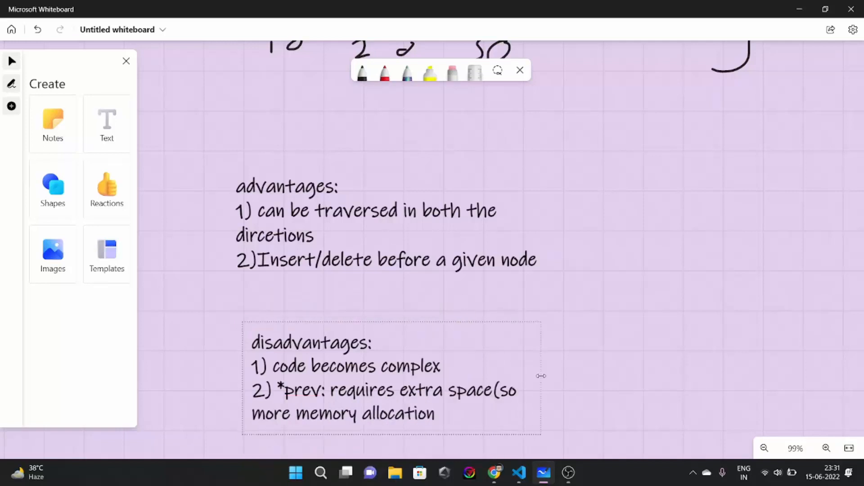
# - Widen the disadvantages box so its second point fits on one line, then review the diagram
pyautogui.moveTo(542, 376); pyautogui.dragTo(719, 372)
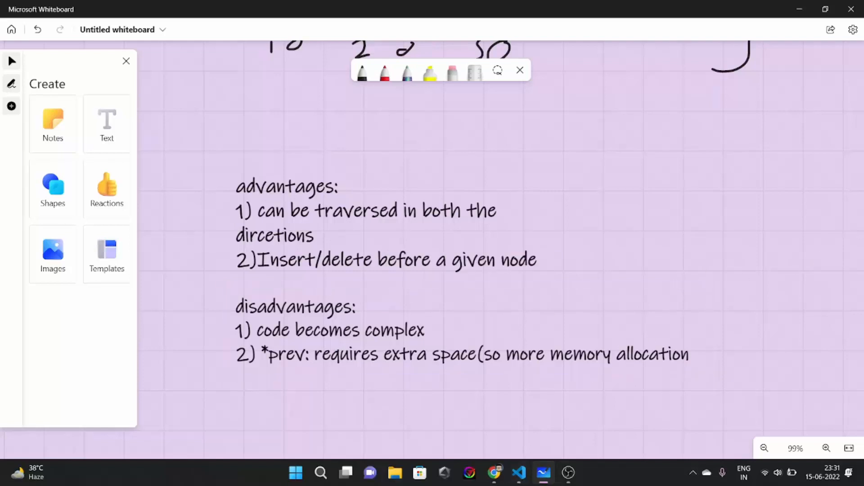
pyautogui.moveTo(858, 291)
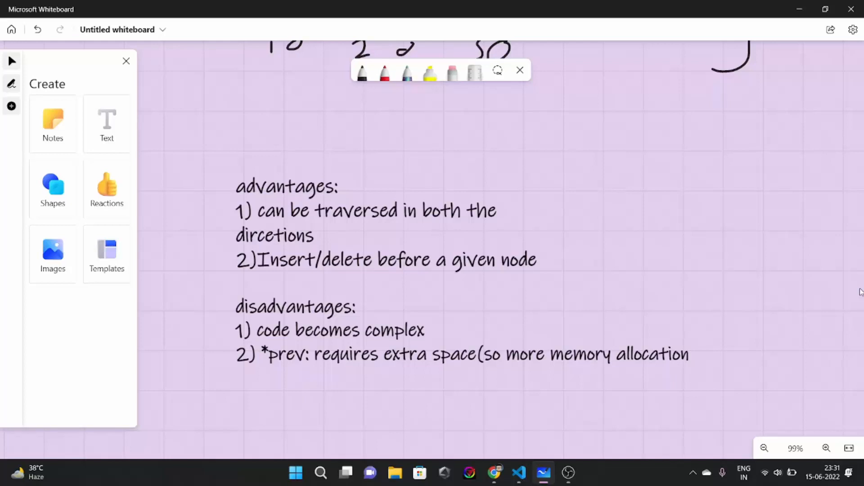
pyautogui.moveTo(738, 140)
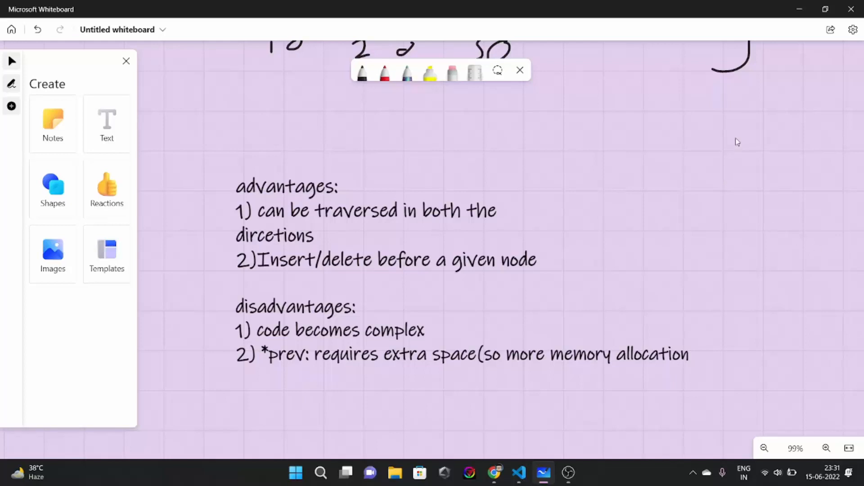
pyautogui.moveTo(745, 115)
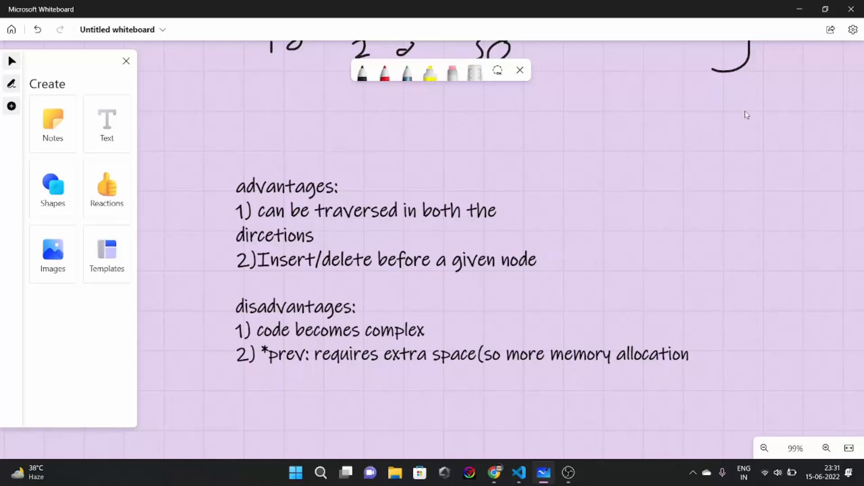
pyautogui.moveTo(776, 101)
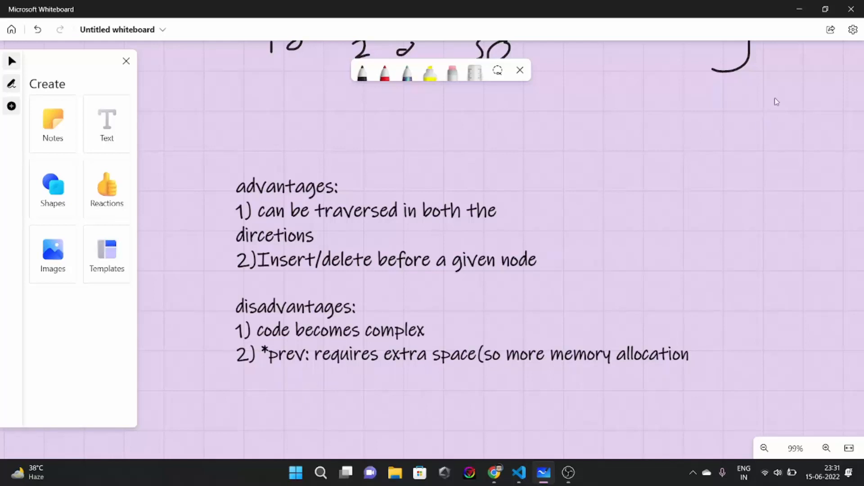
pyautogui.moveTo(780, 101)
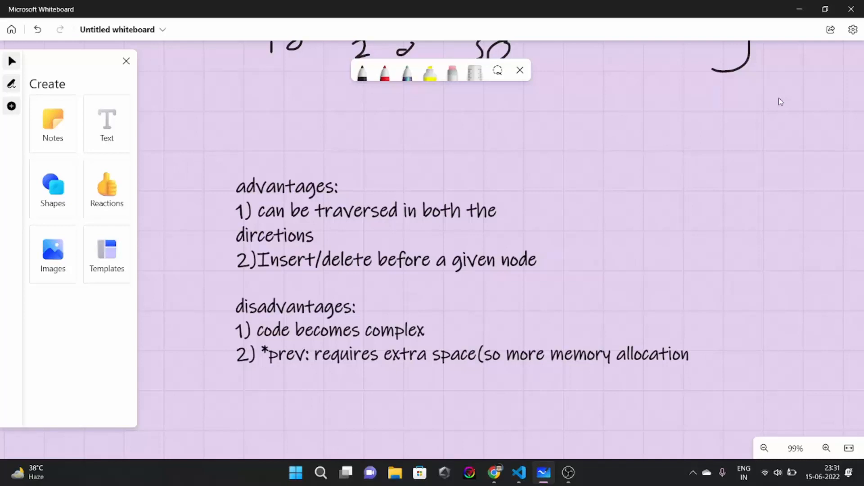
pyautogui.moveTo(852, 84)
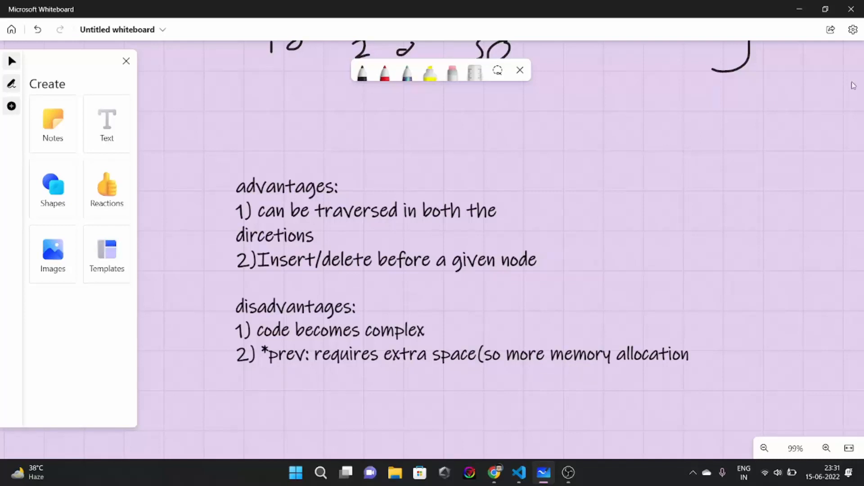
pyautogui.moveTo(797, 24)
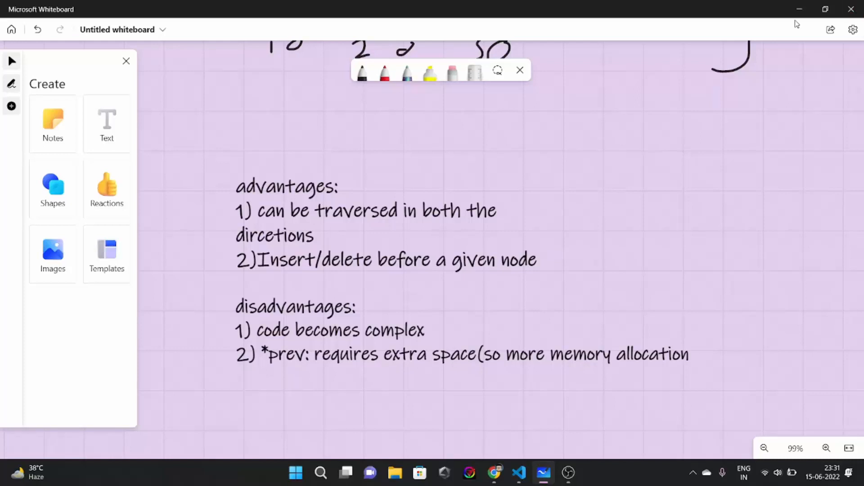
pyautogui.moveTo(569, 16)
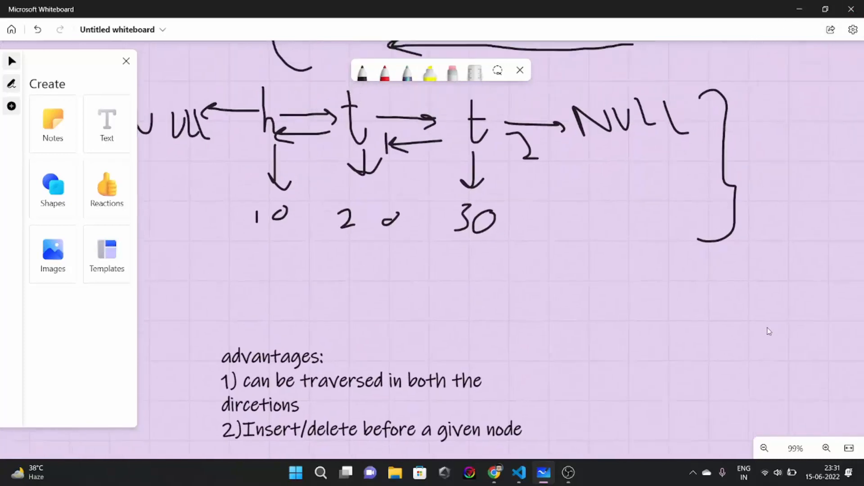
pyautogui.scroll(-3)
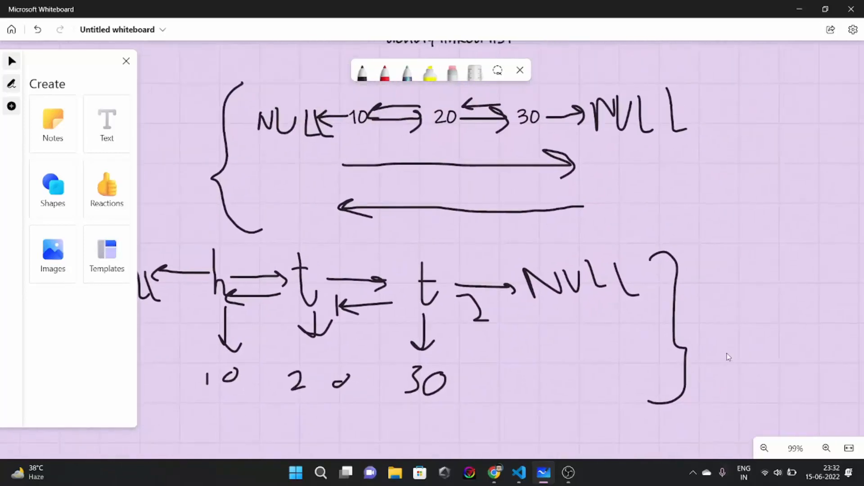